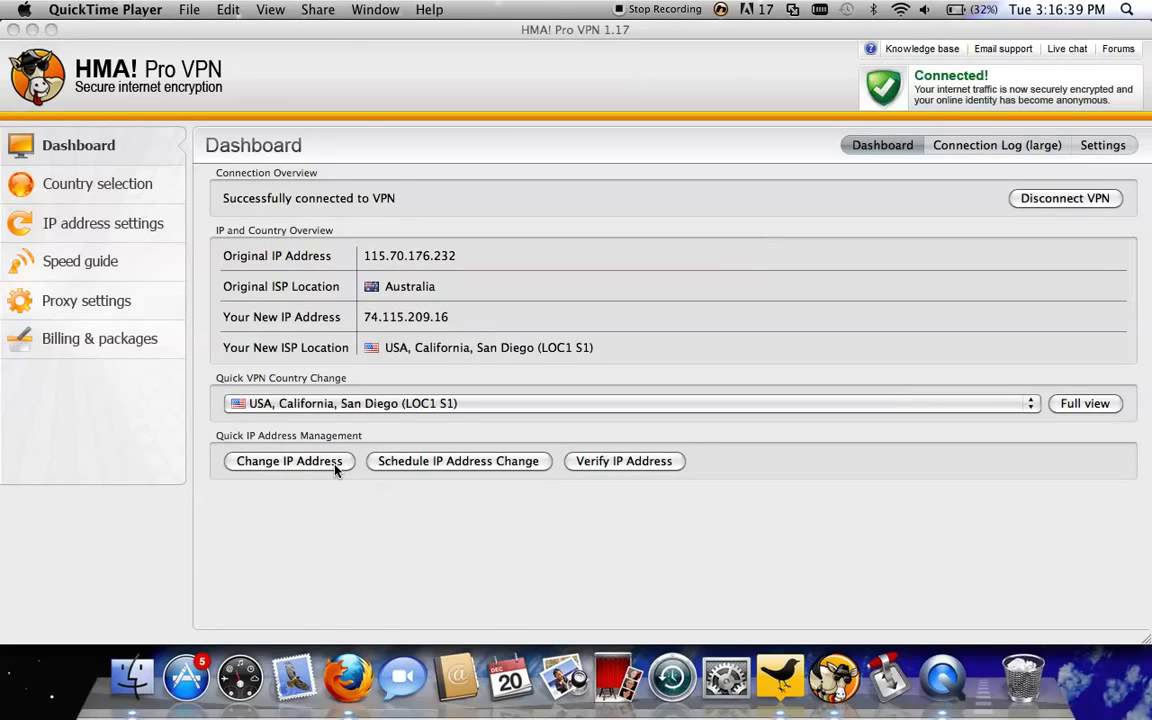
pyautogui.moveTo(348, 676)
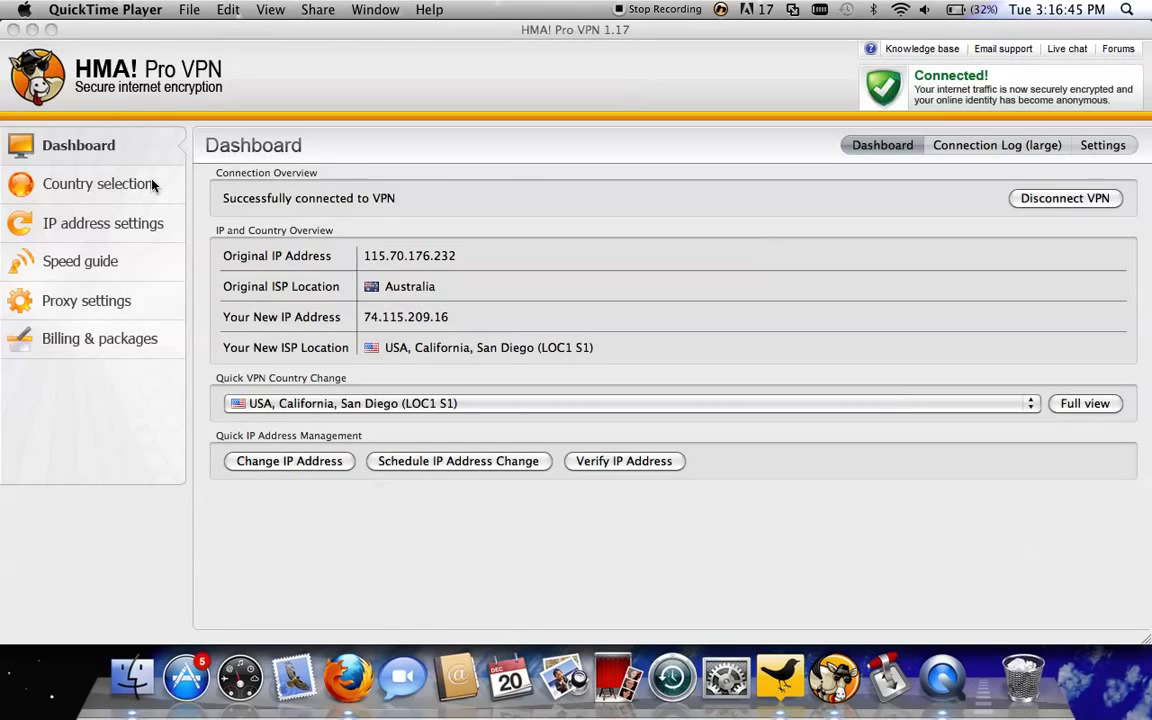
# Browse the speed guide, proxy and IP address settings pages, then return to the connection overview.
pyautogui.click(82, 260)
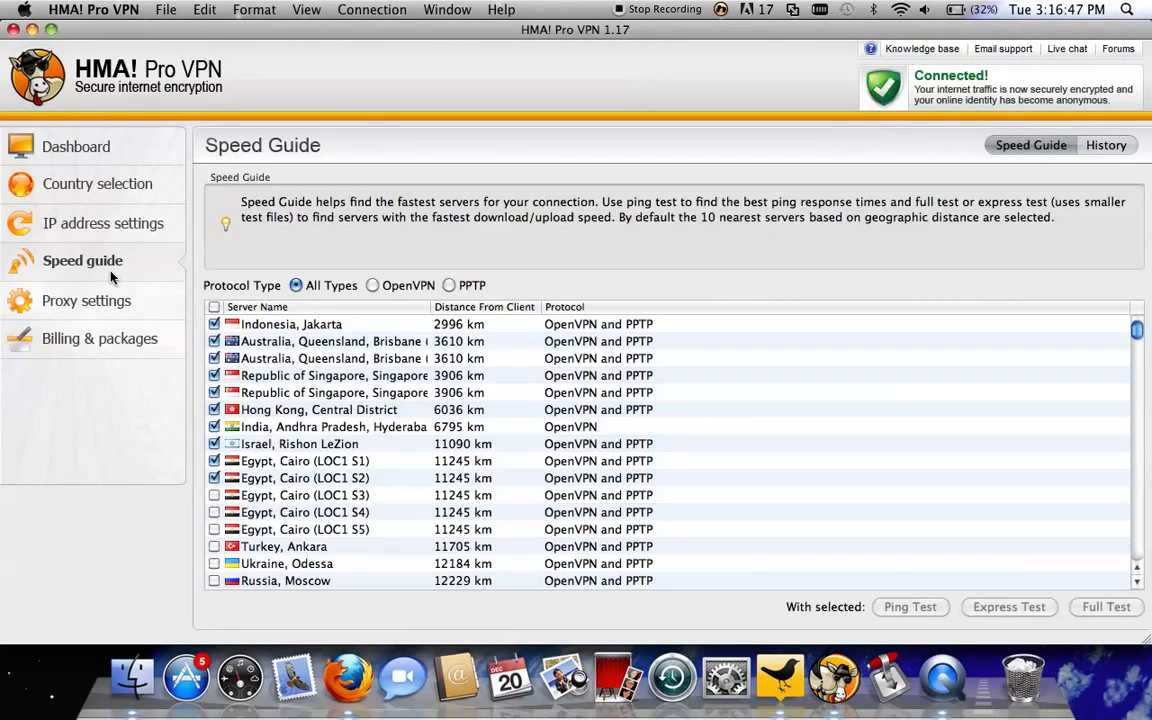
pyautogui.click(90, 300)
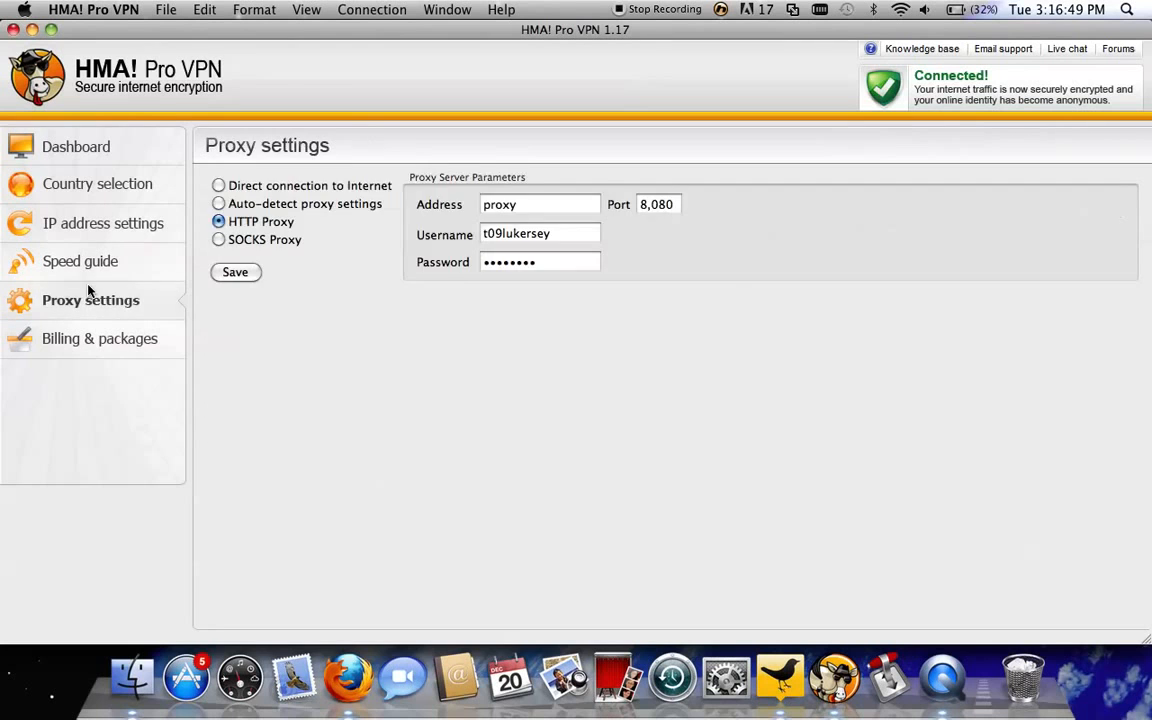
pyautogui.click(104, 224)
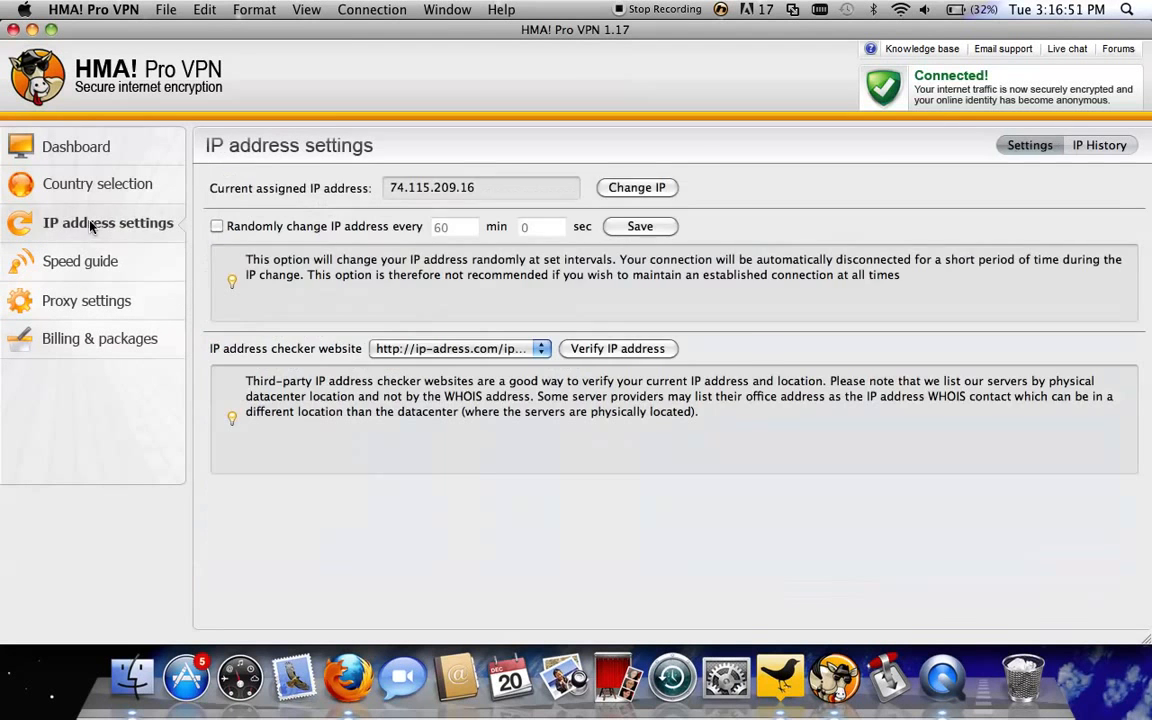
pyautogui.click(76, 146)
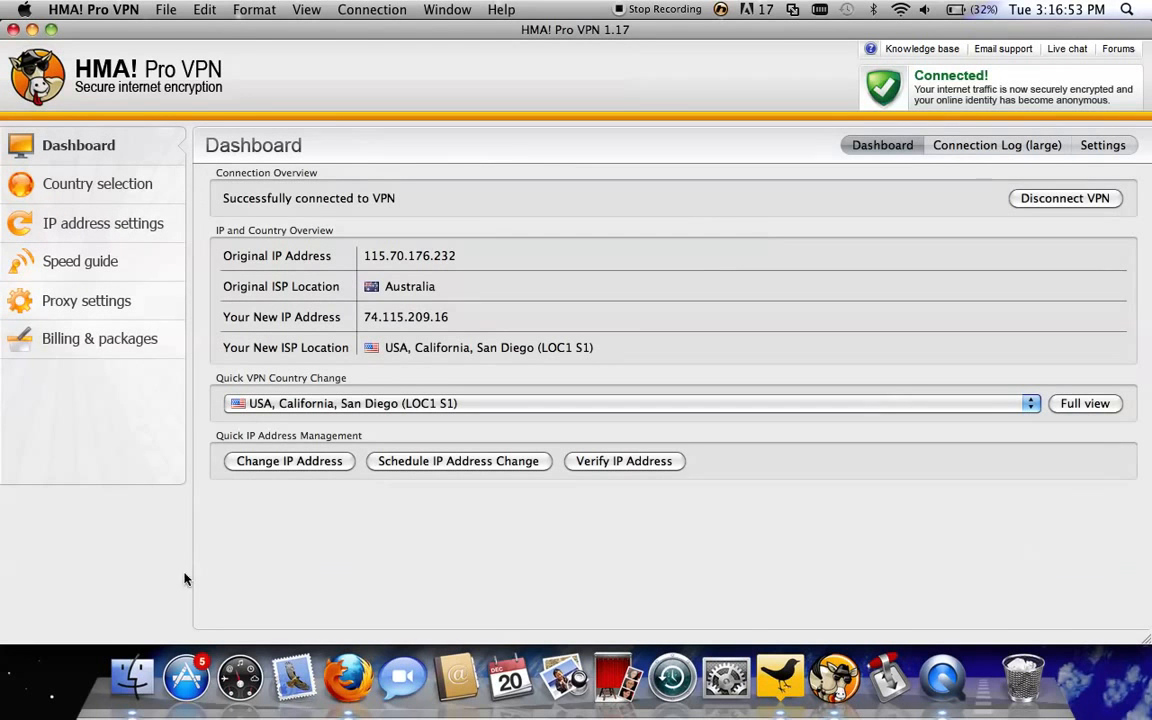
pyautogui.moveTo(448, 342)
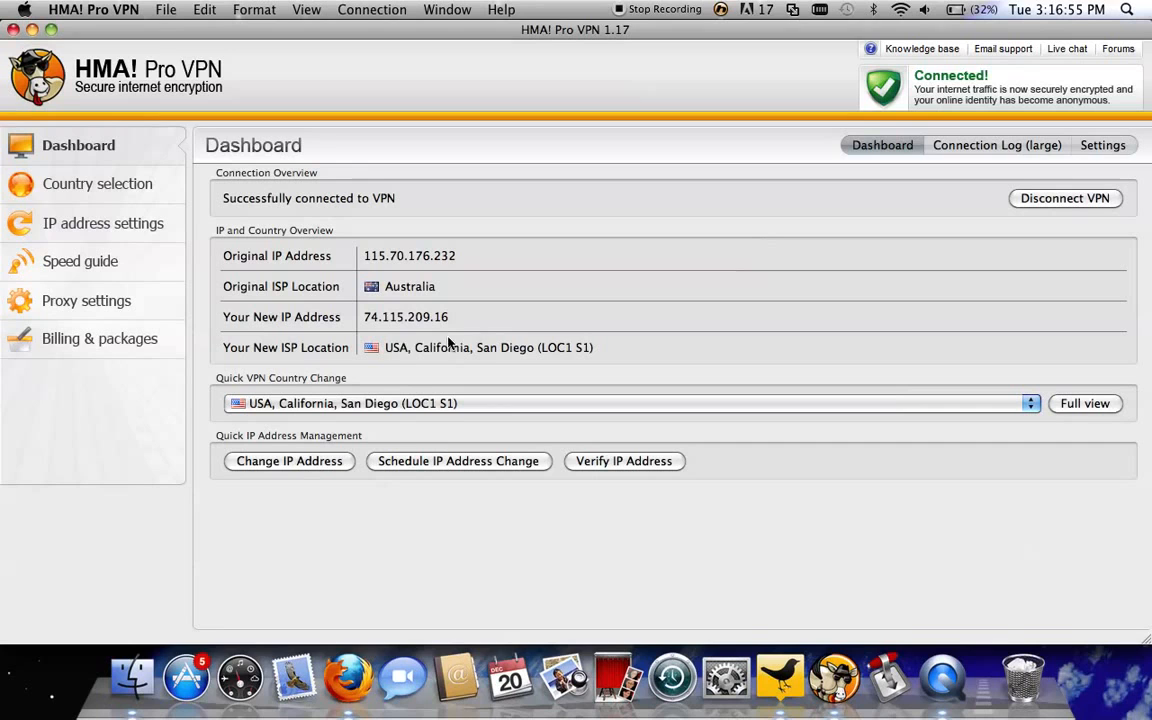
pyautogui.moveTo(490, 362)
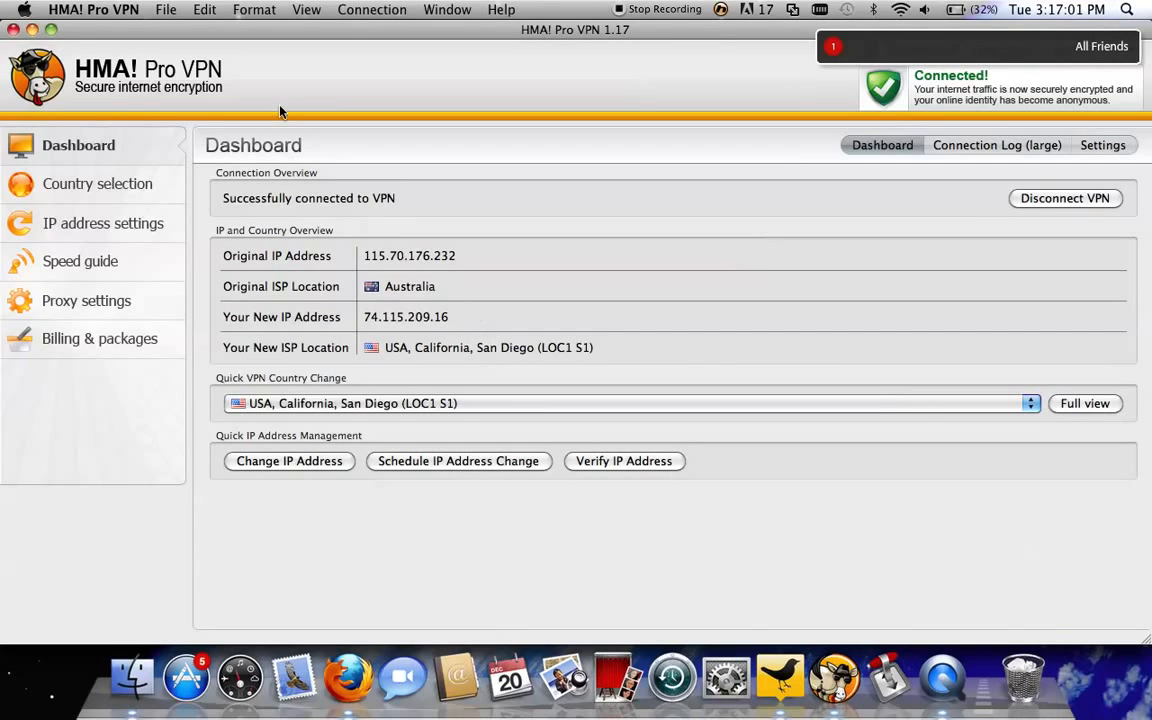
# Hide the HMA! Pro VPN window and restore its dashboard from the Dock icon.
pyautogui.click(92, 8)
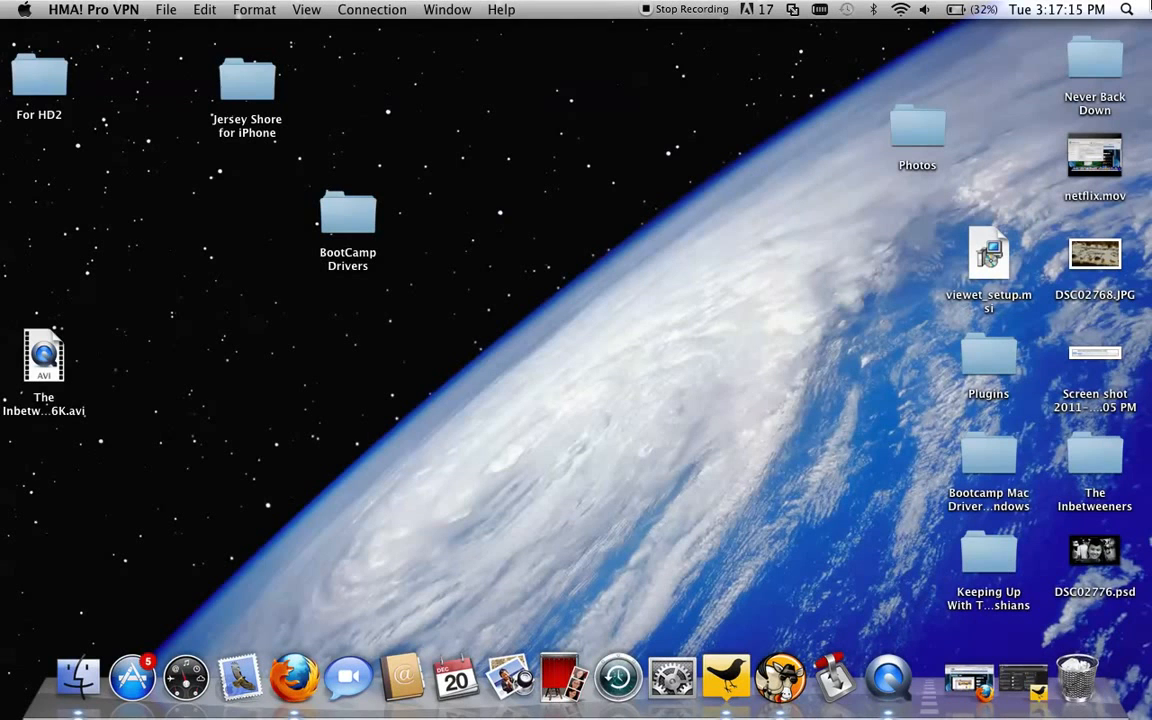
pyautogui.click(132, 676)
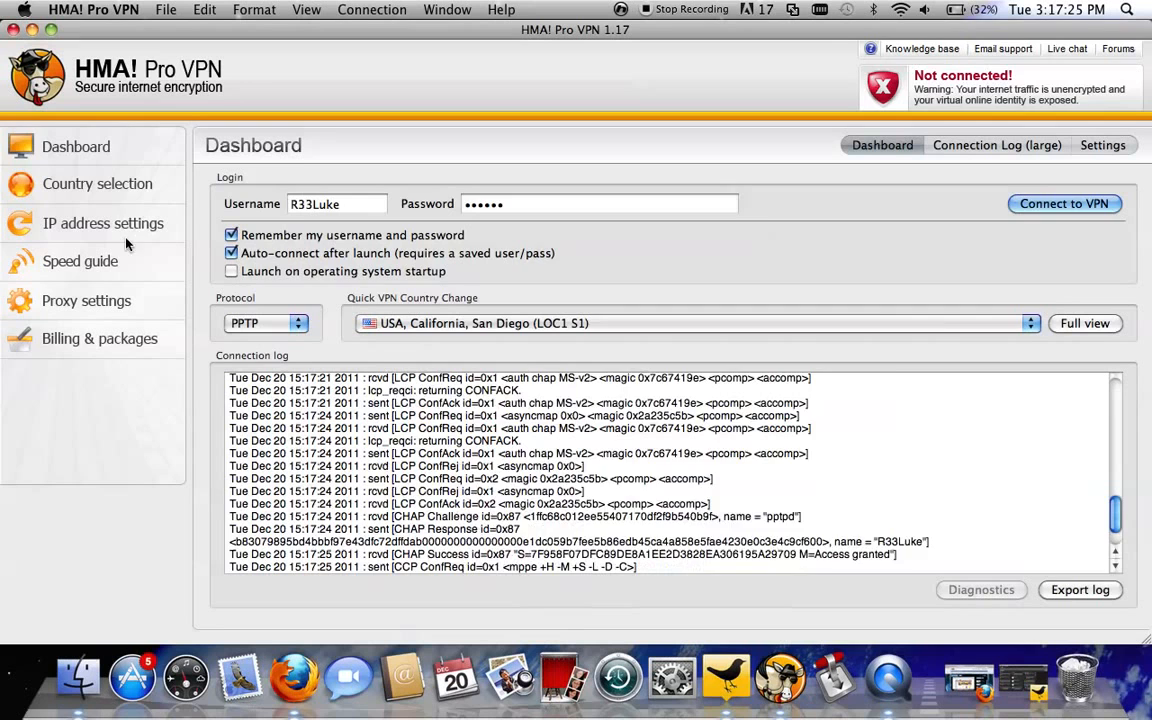
# Disconnect from the San Diego VPN server and select the Username field.
pyautogui.click(1064, 204)
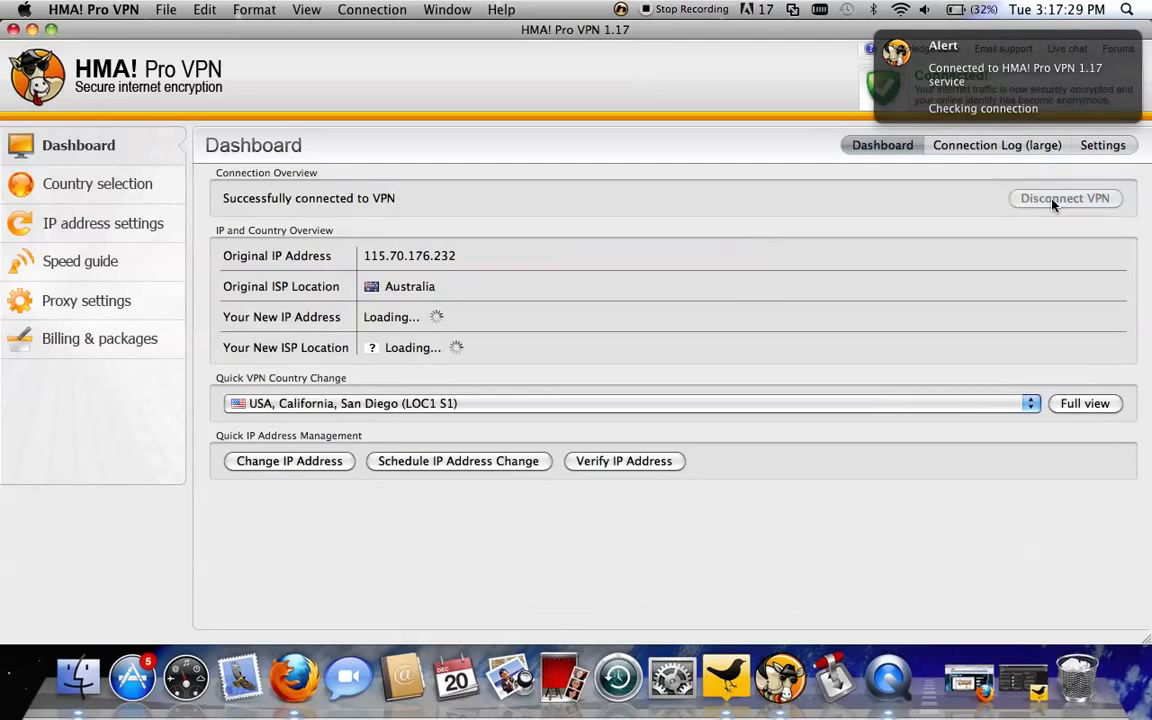
pyautogui.click(1064, 198)
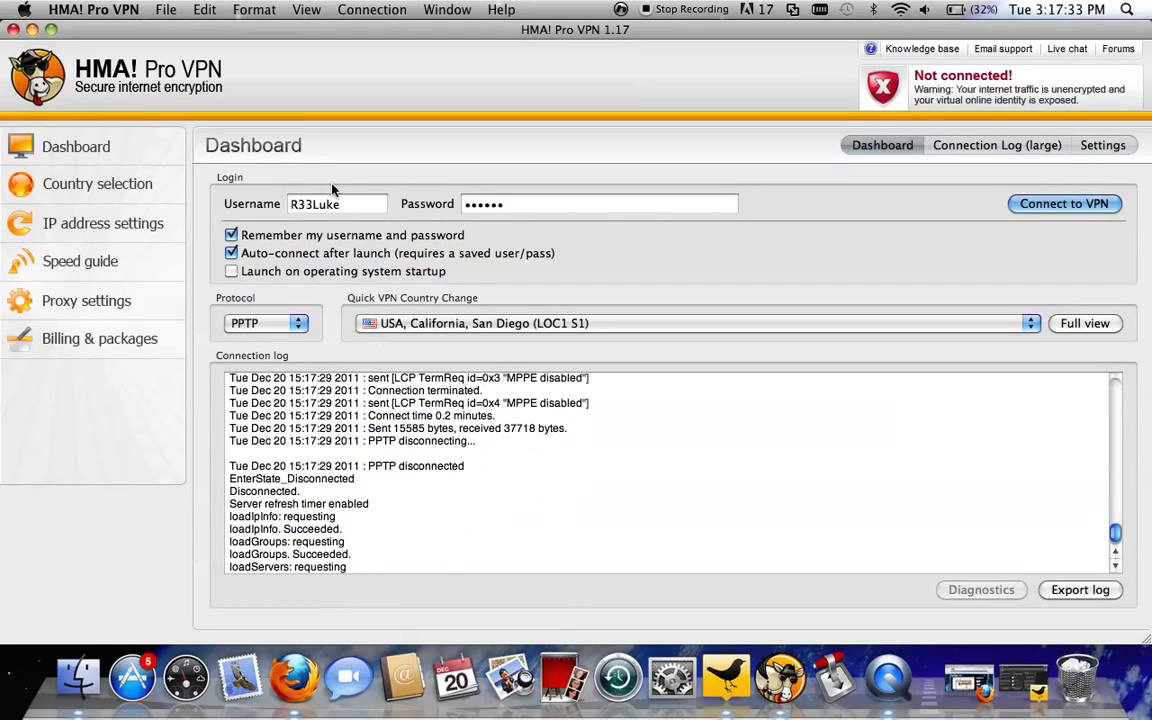
pyautogui.click(336, 204)
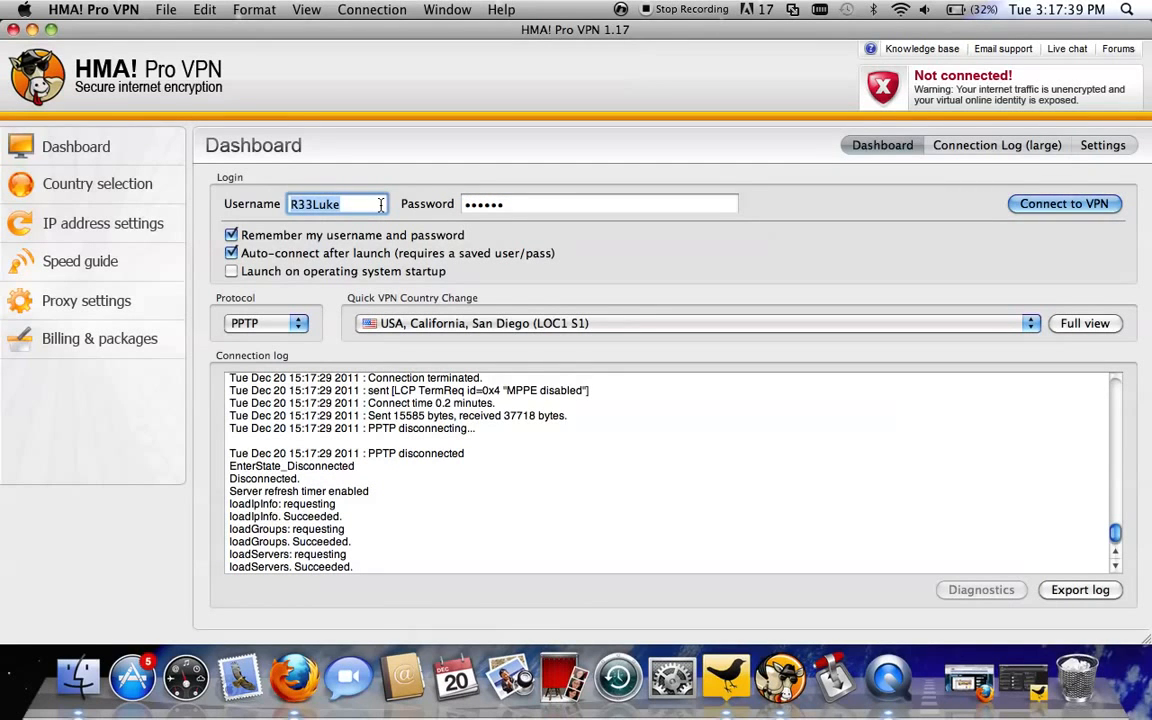
pyautogui.moveTo(156, 214)
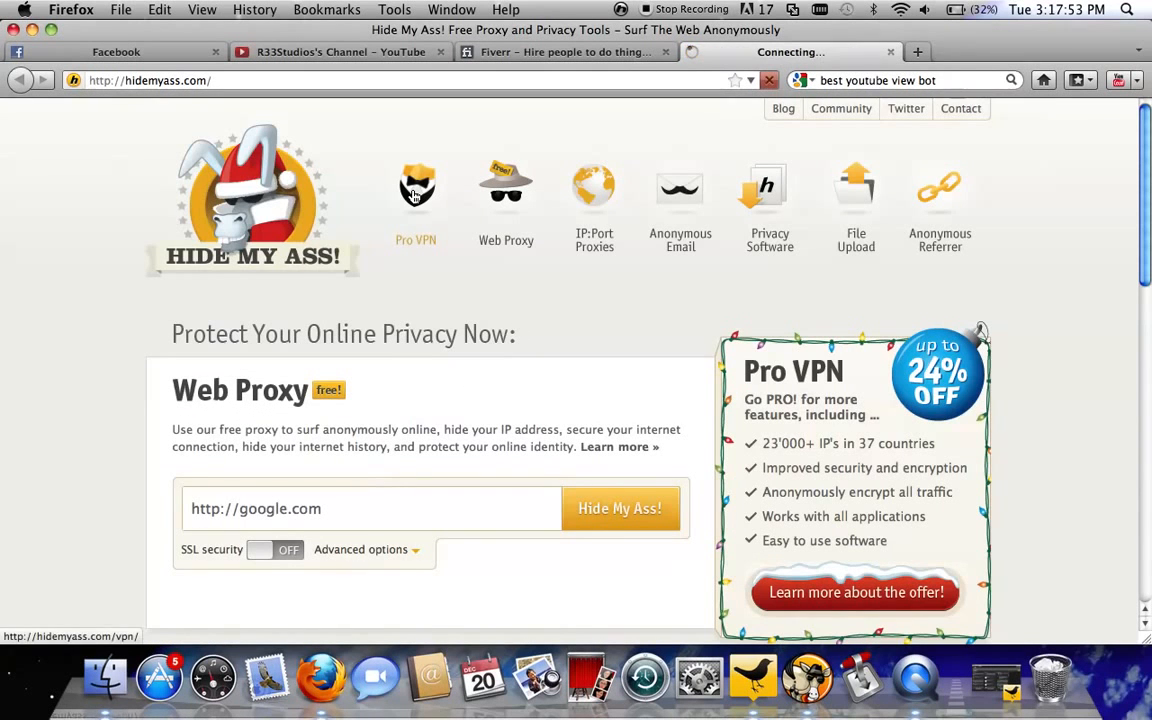
# Sign in to the Hide My Ass! VPN control panel showing an active subscription, then return to the VPN app.
pyautogui.click(416, 184)
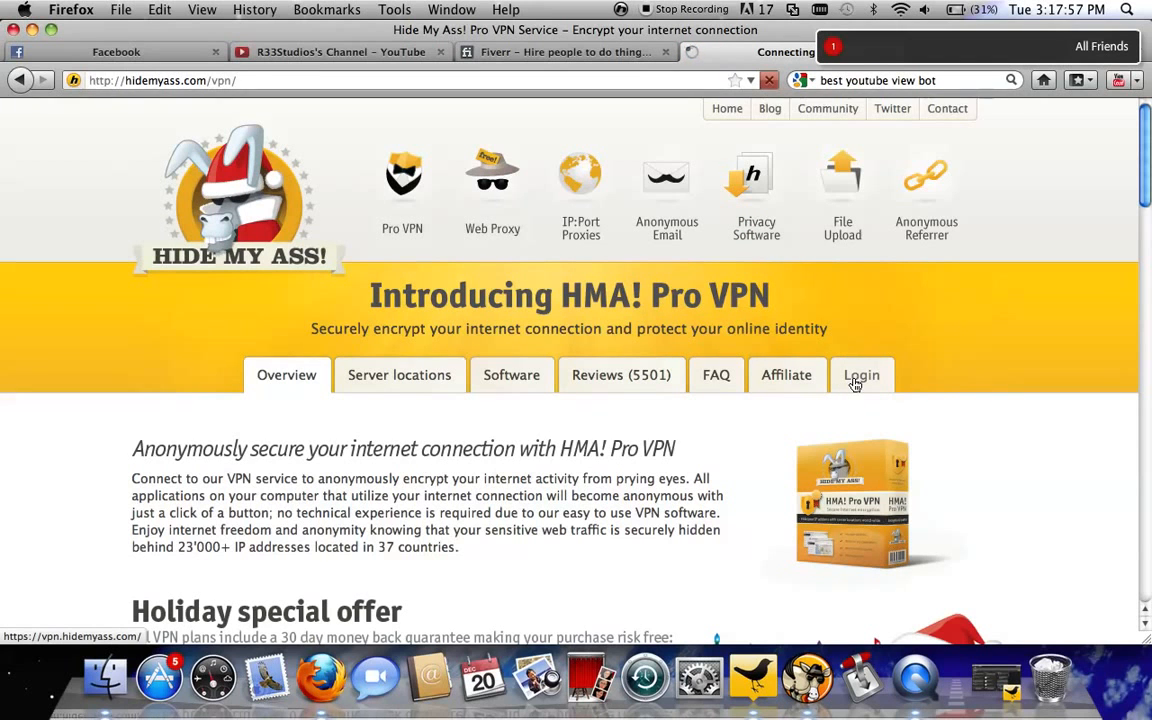
pyautogui.click(860, 374)
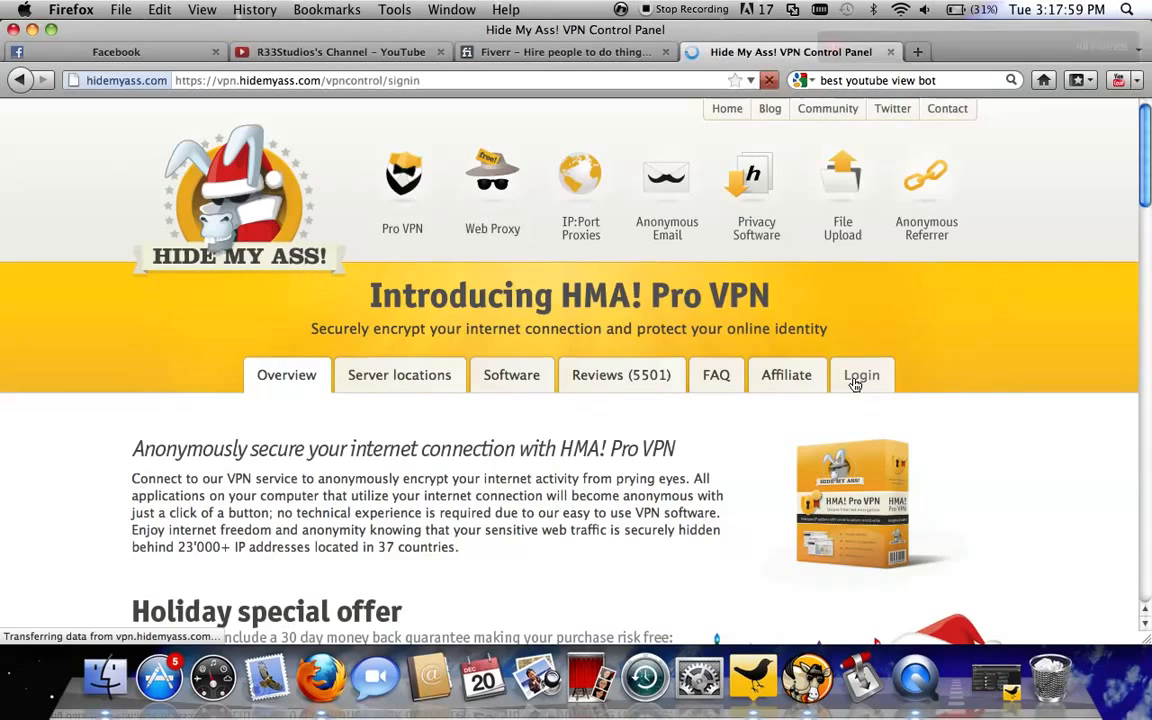
pyautogui.click(860, 376)
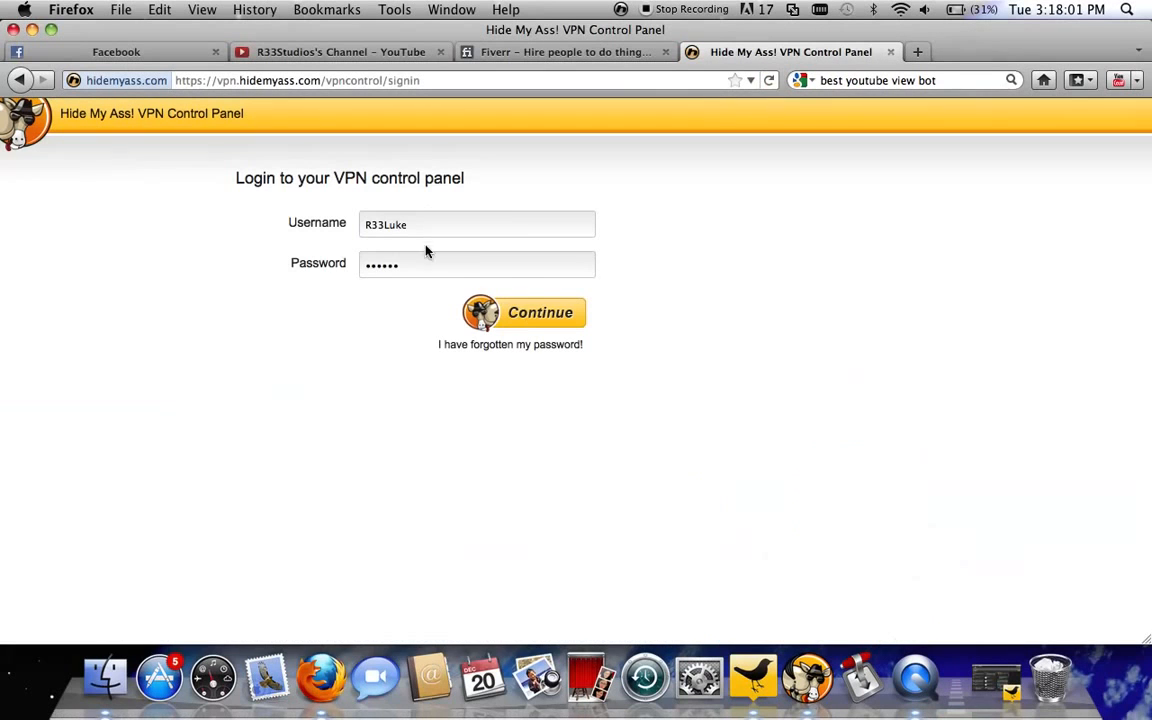
pyautogui.click(524, 312)
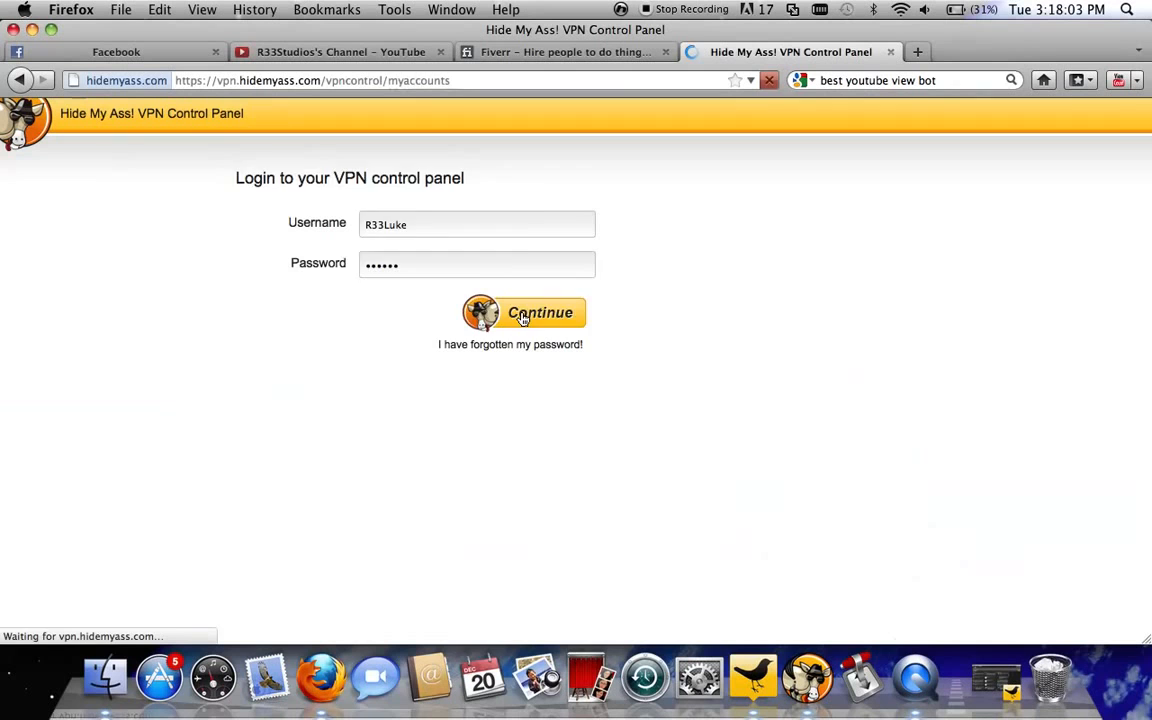
pyautogui.click(524, 312)
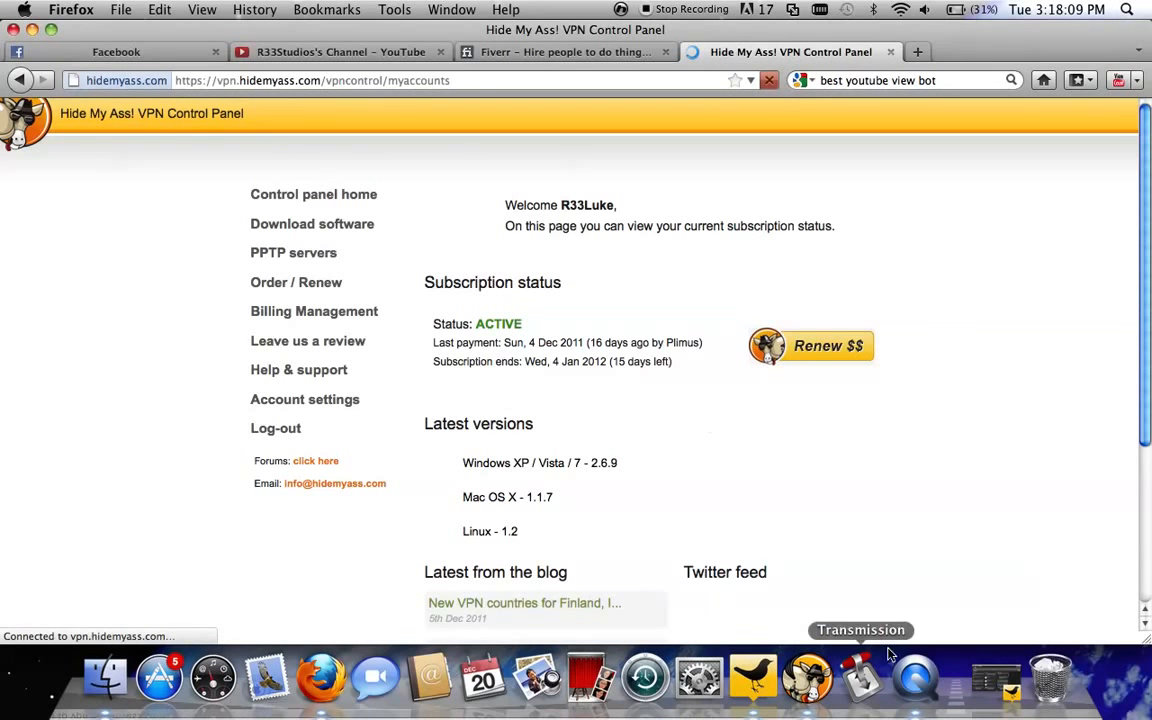
pyautogui.click(808, 678)
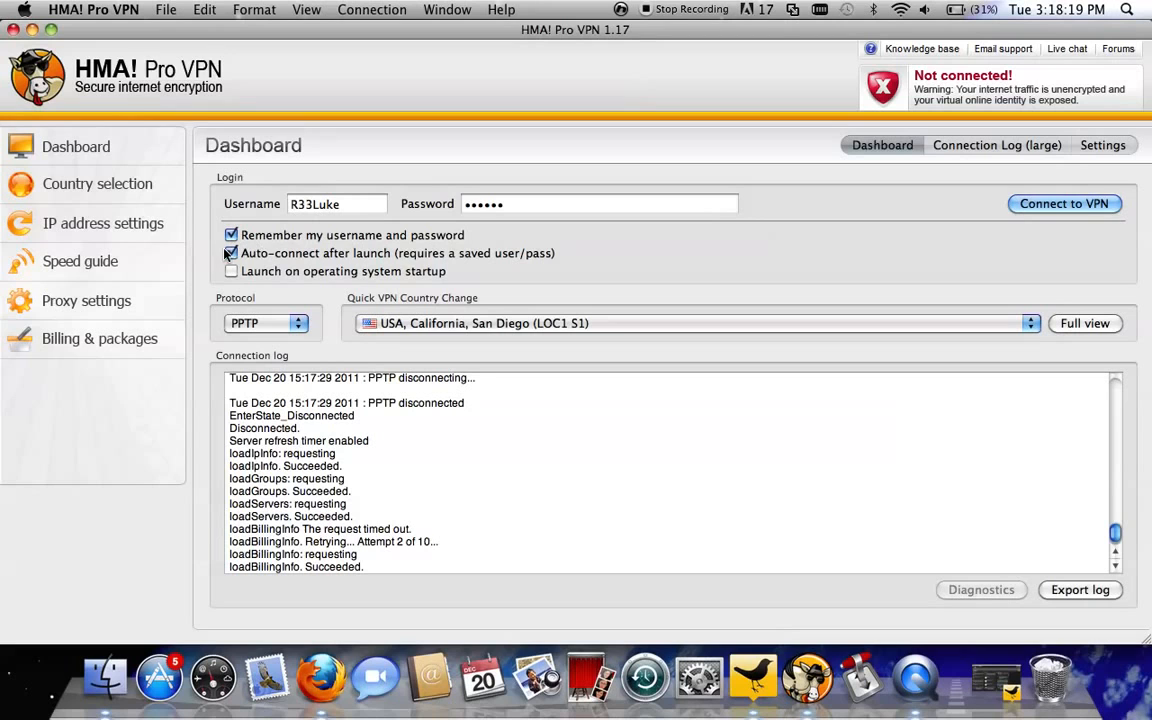
# Compare the OpenVPN and PPTP protocol choices, leaving PPTP selected.
pyautogui.click(232, 252)
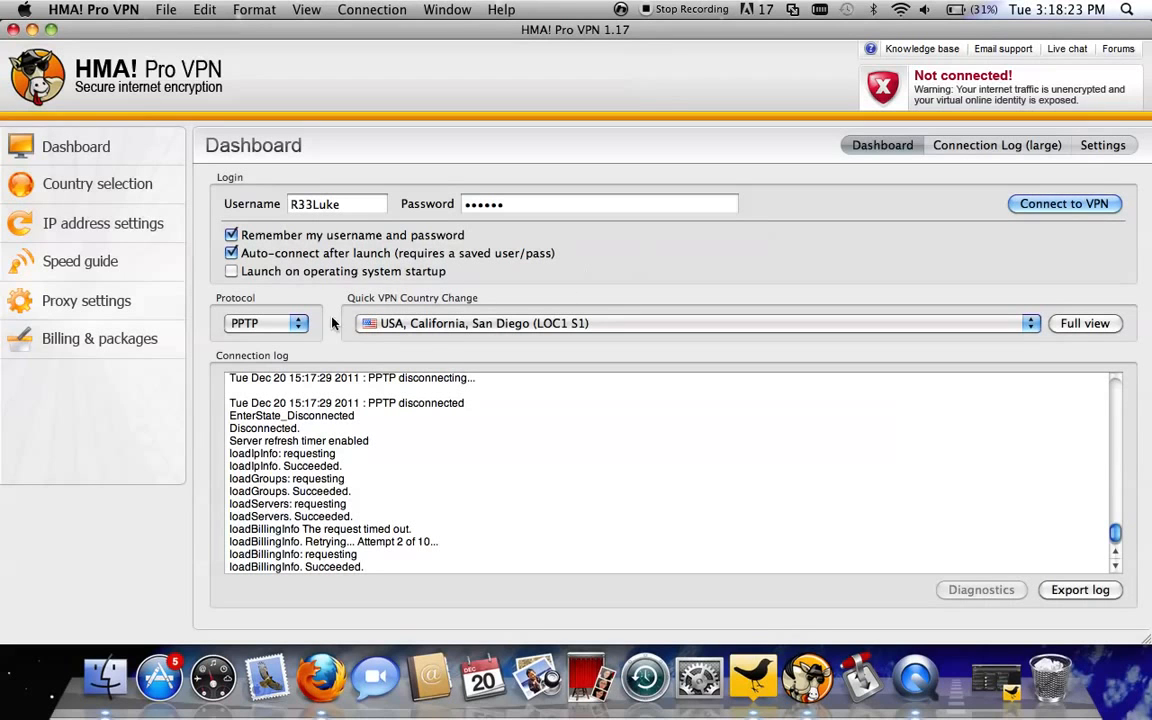
pyautogui.click(266, 322)
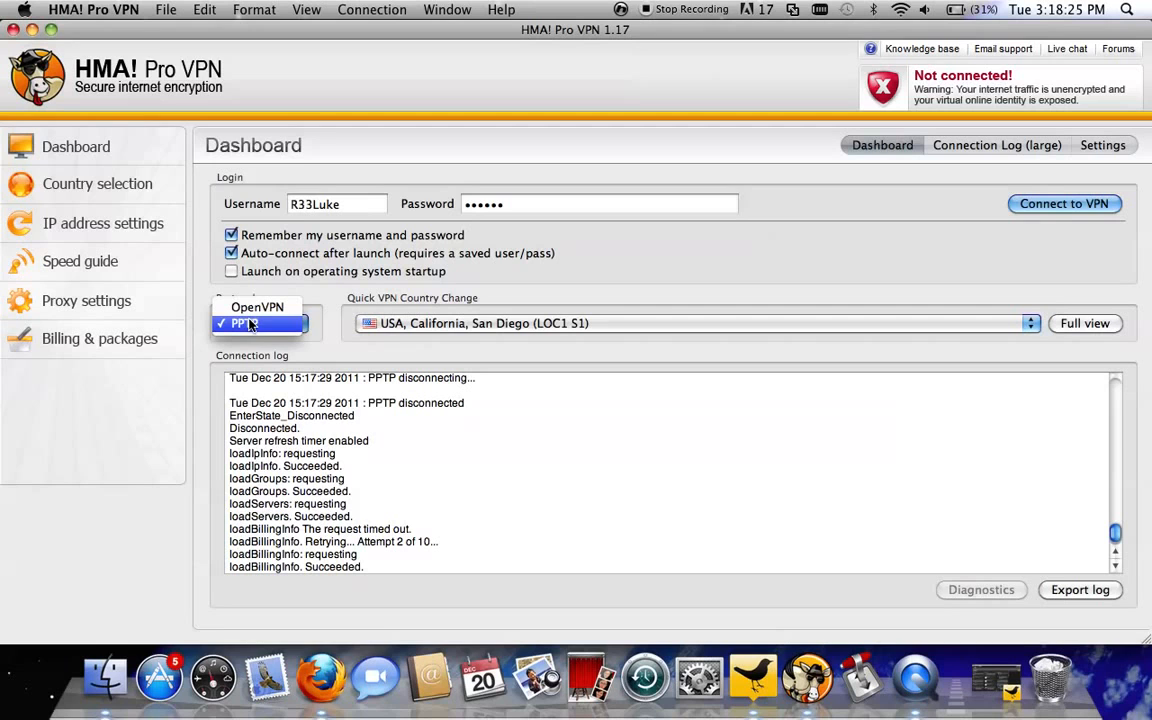
pyautogui.click(244, 324)
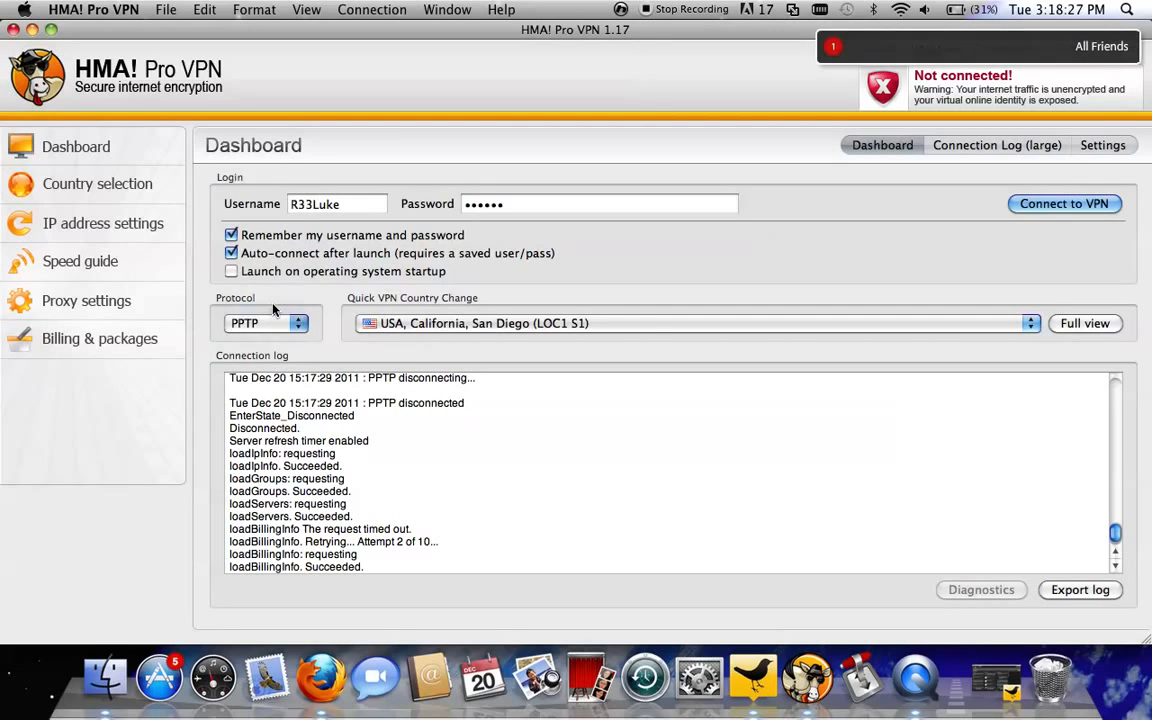
pyautogui.moveTo(272, 344)
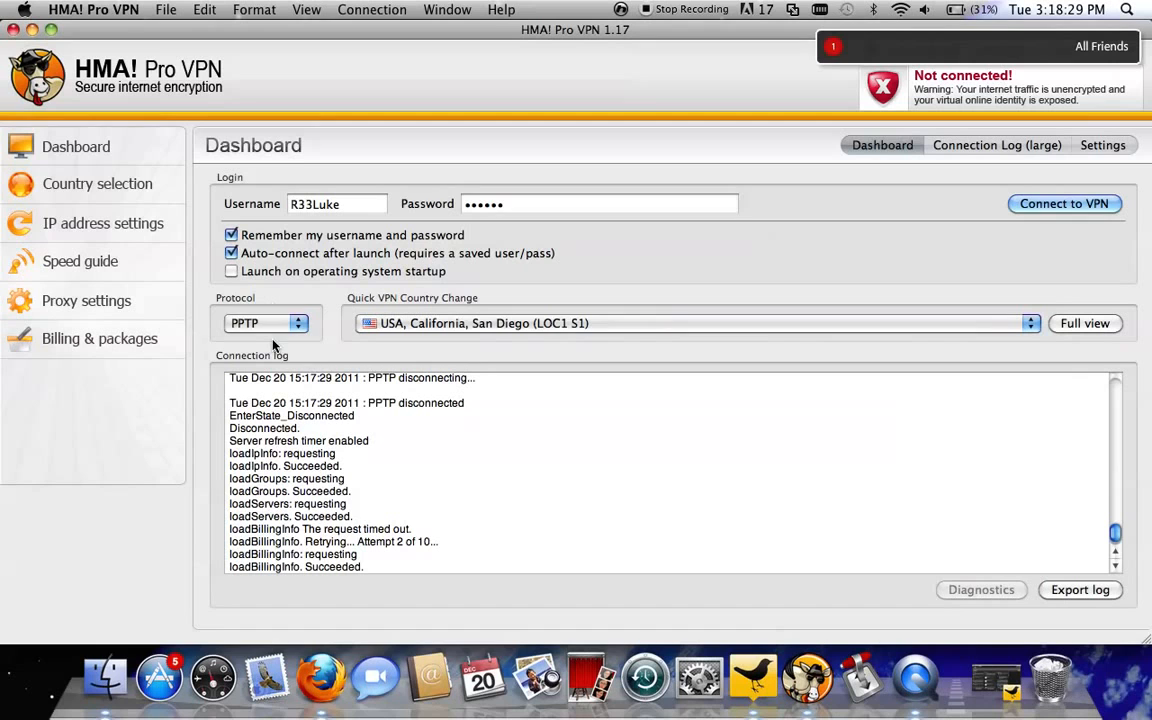
pyautogui.click(266, 324)
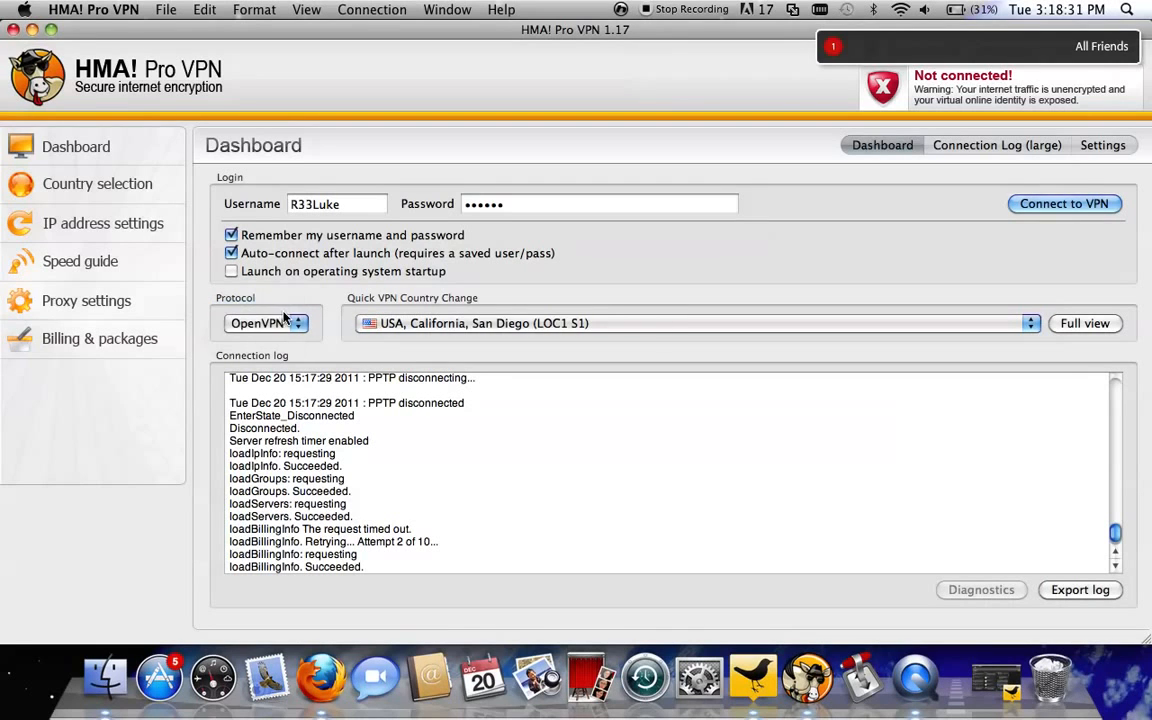
pyautogui.click(268, 322)
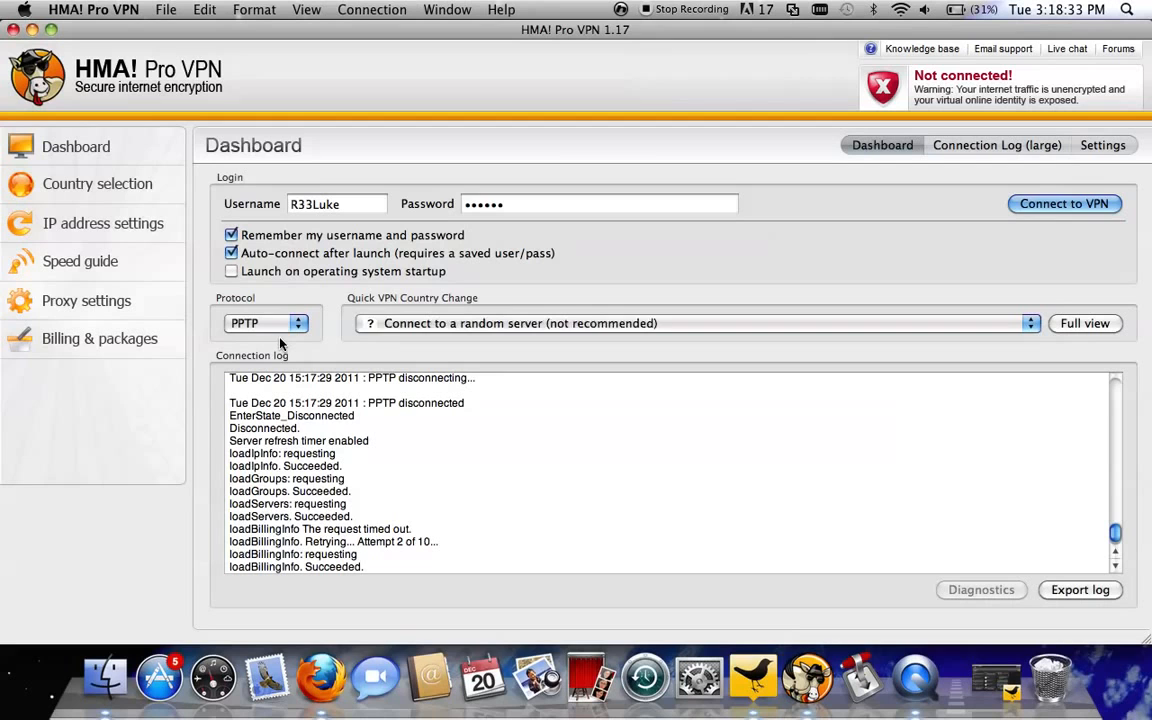
pyautogui.click(266, 322)
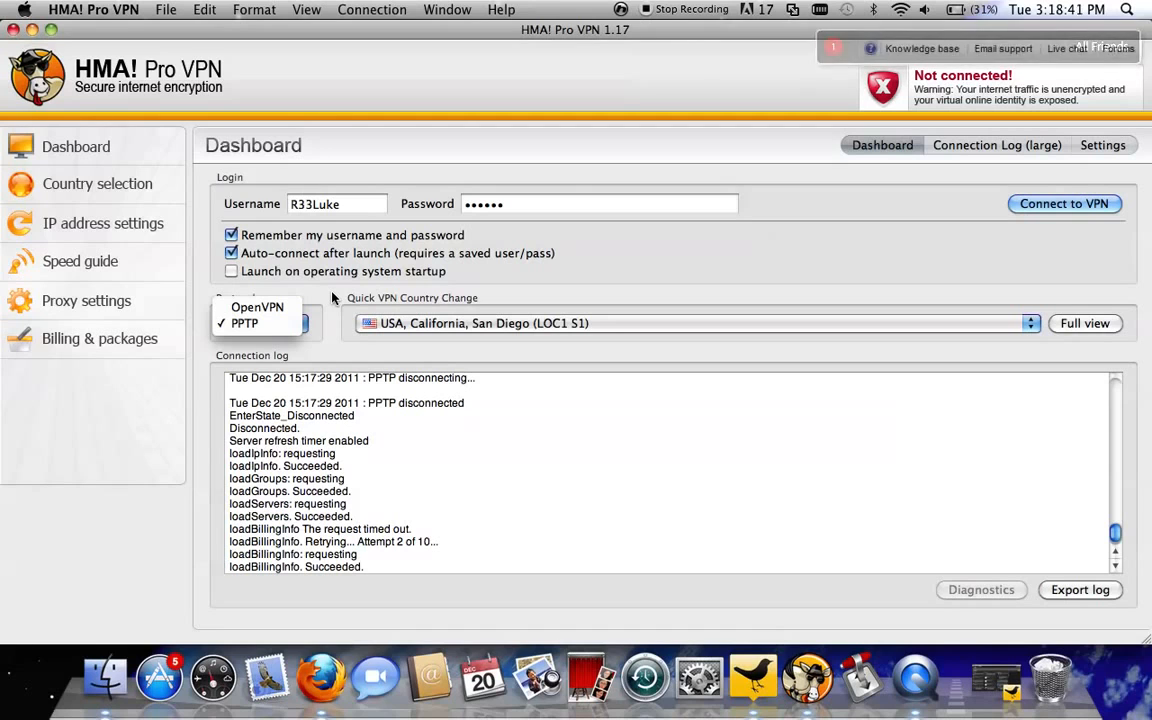
pyautogui.moveTo(316, 320)
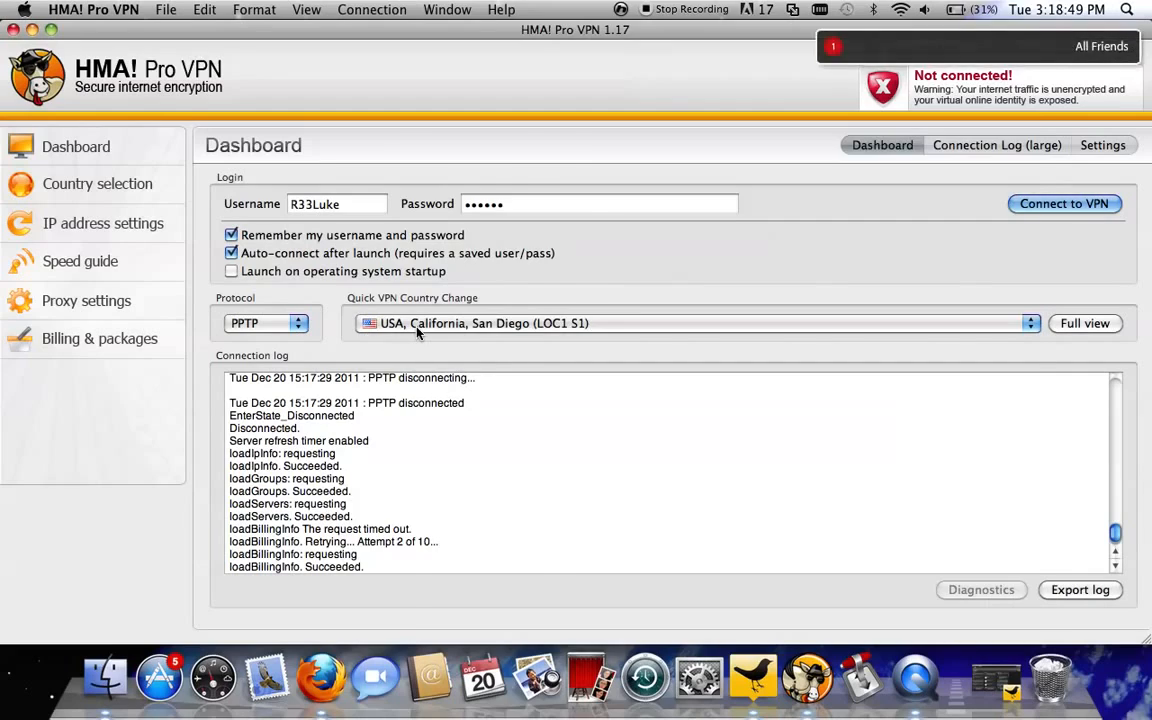
# Choose USA, California, Los Angeles (LOC1 S1) as the quick-connect server.
pyautogui.click(690, 324)
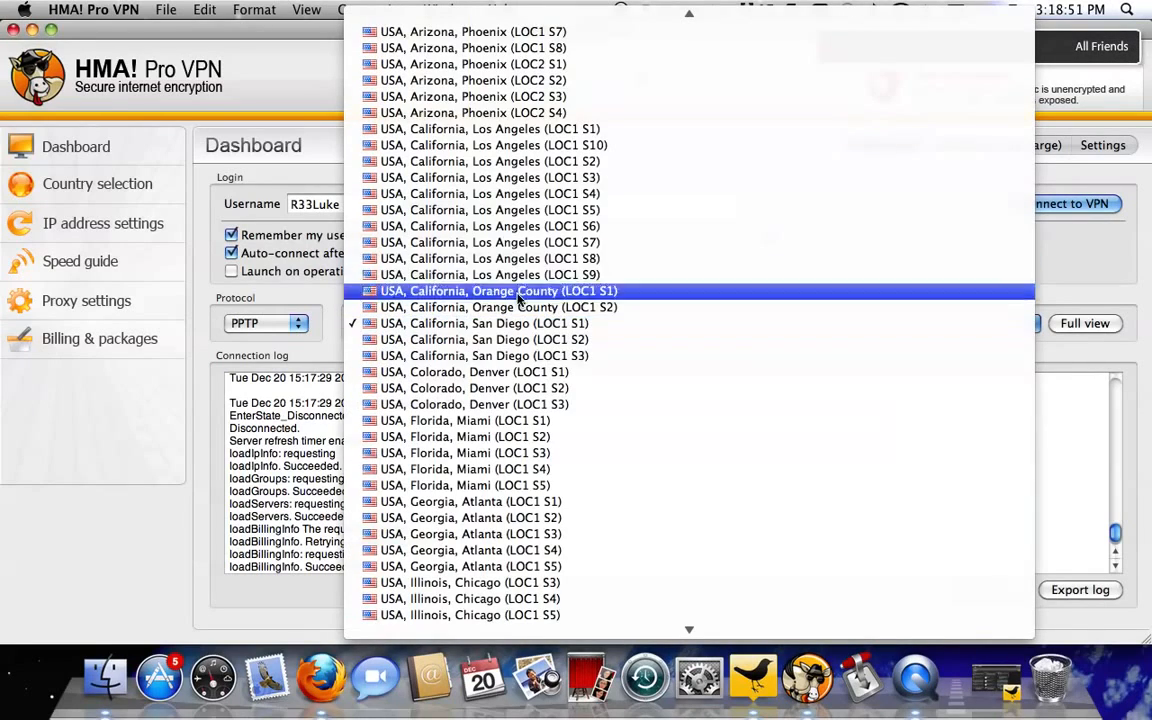
pyautogui.scroll(-3)
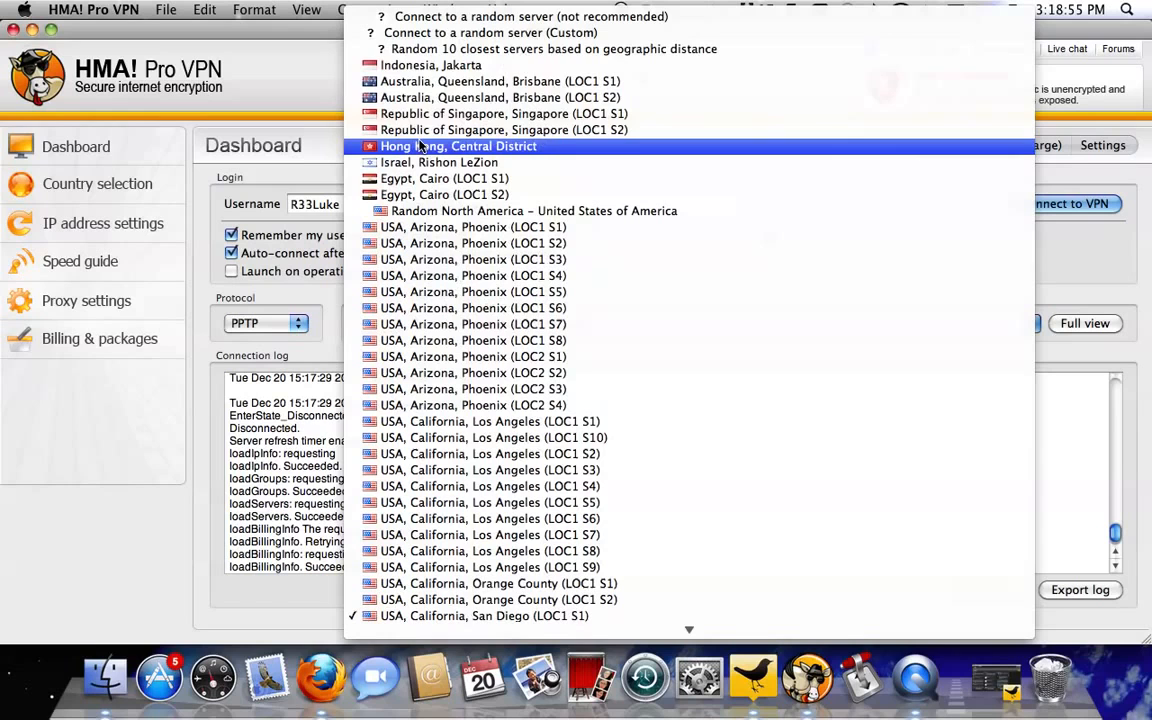
pyautogui.moveTo(432, 64)
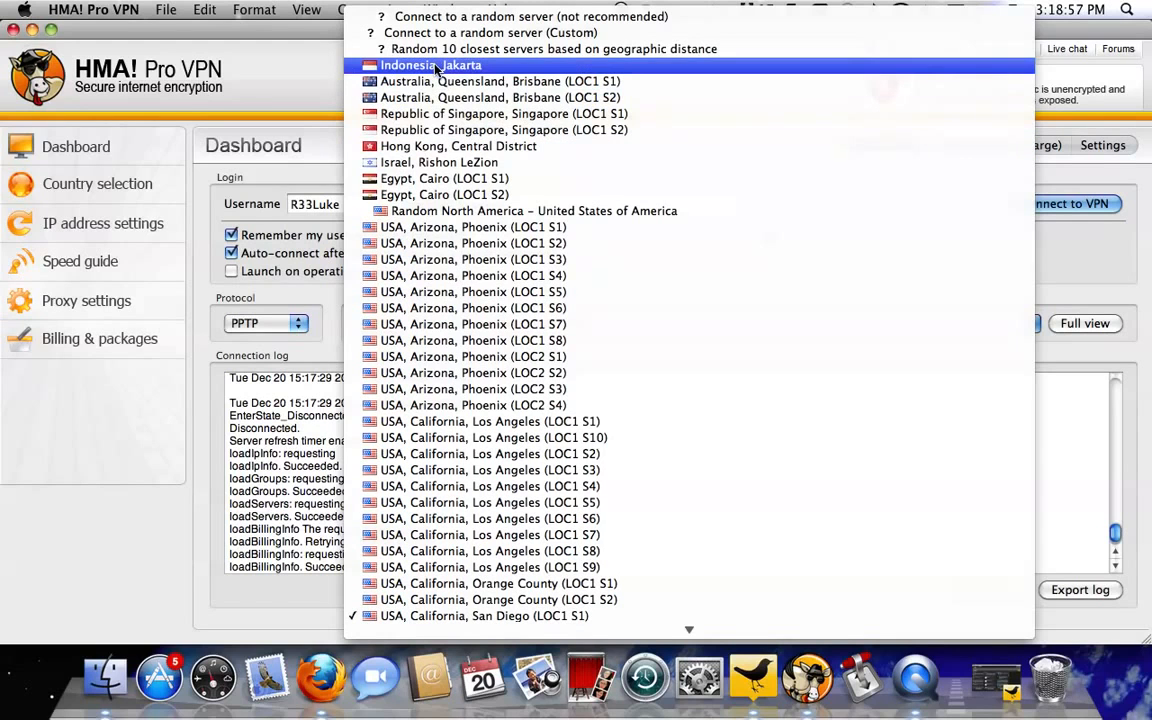
pyautogui.moveTo(550, 48)
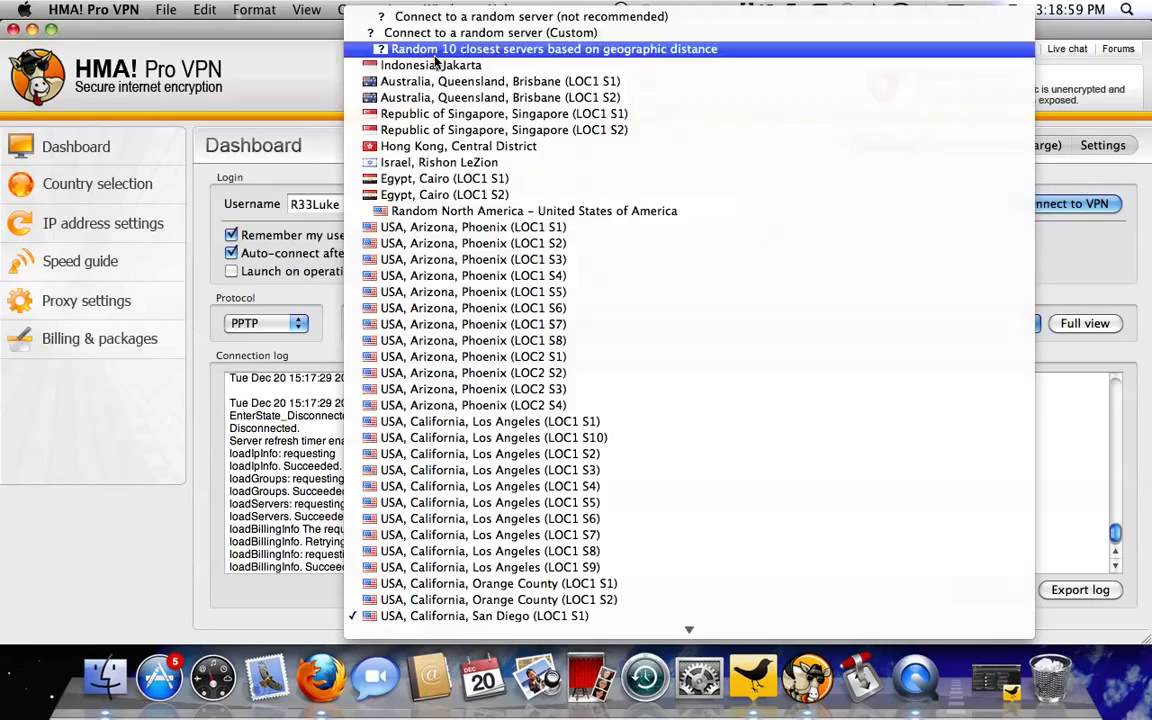
pyautogui.scroll(-3)
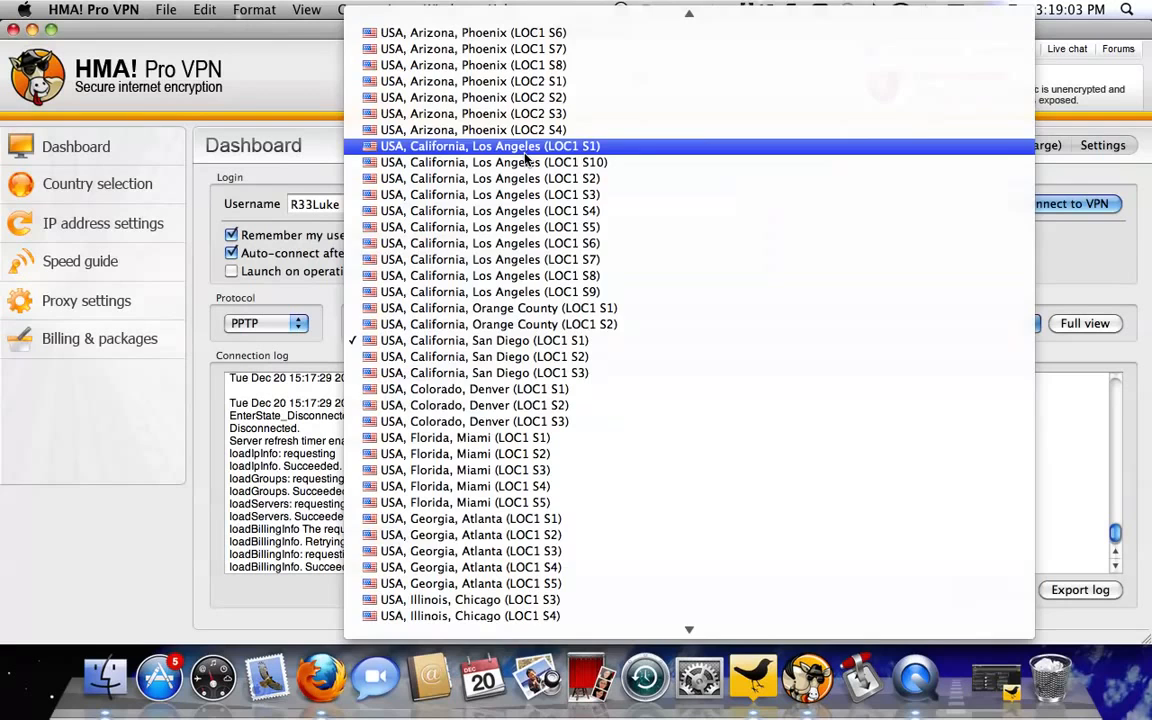
pyautogui.click(488, 146)
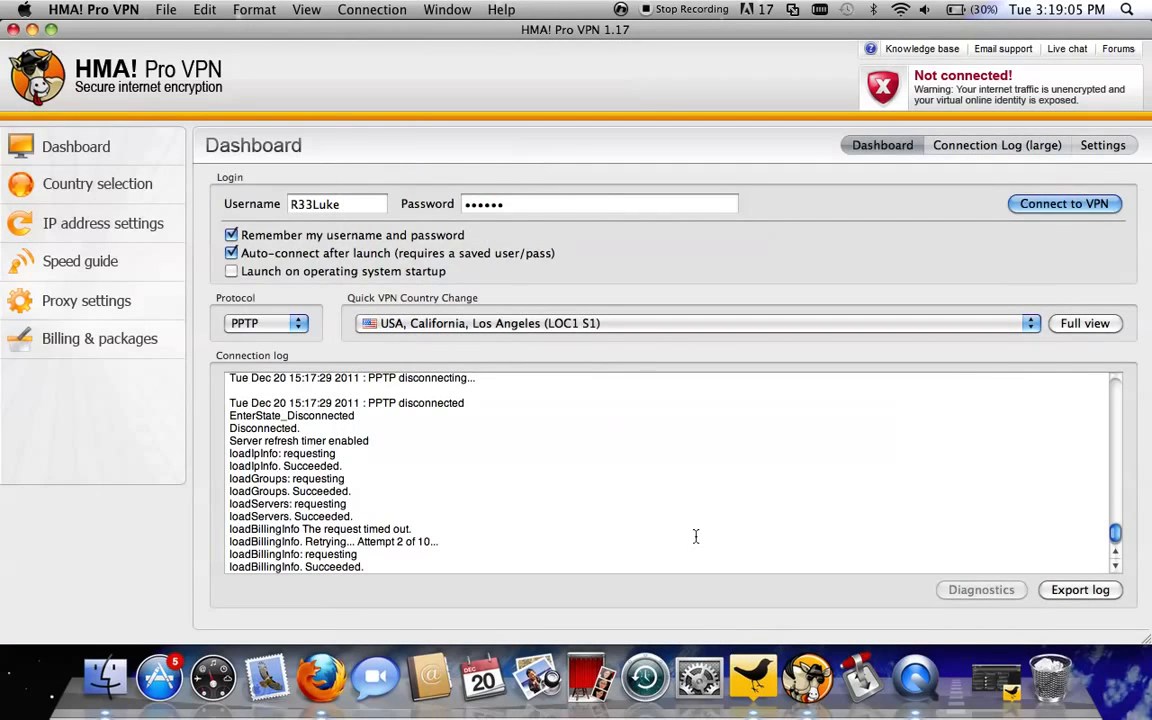
# Visit the Country selection page and return to the dashboard.
pyautogui.click(96, 184)
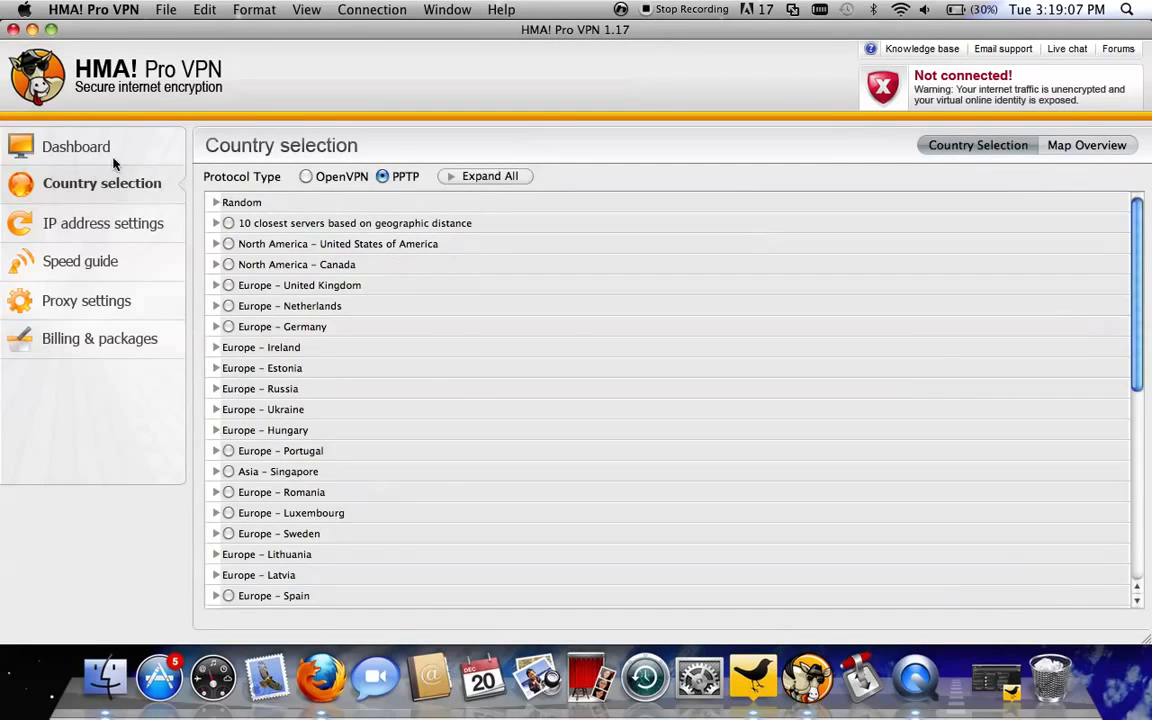
pyautogui.click(76, 146)
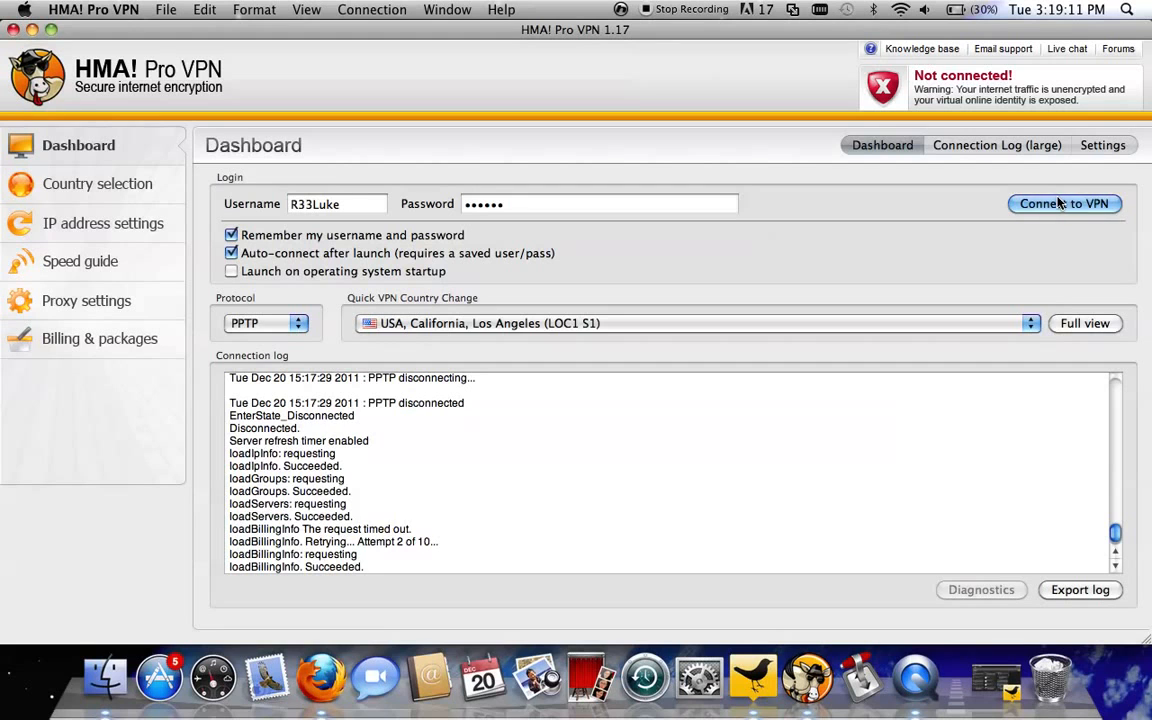
# Connect to the VPN and dismiss the server list once connected.
pyautogui.click(1064, 204)
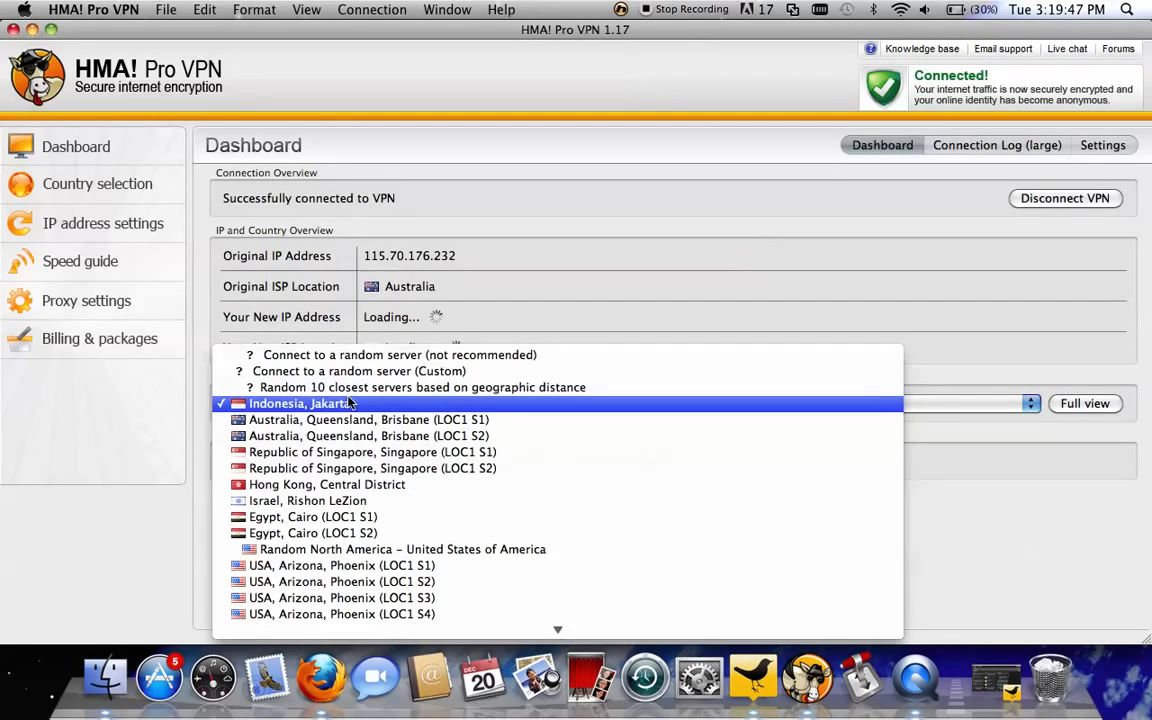
pyautogui.click(312, 404)
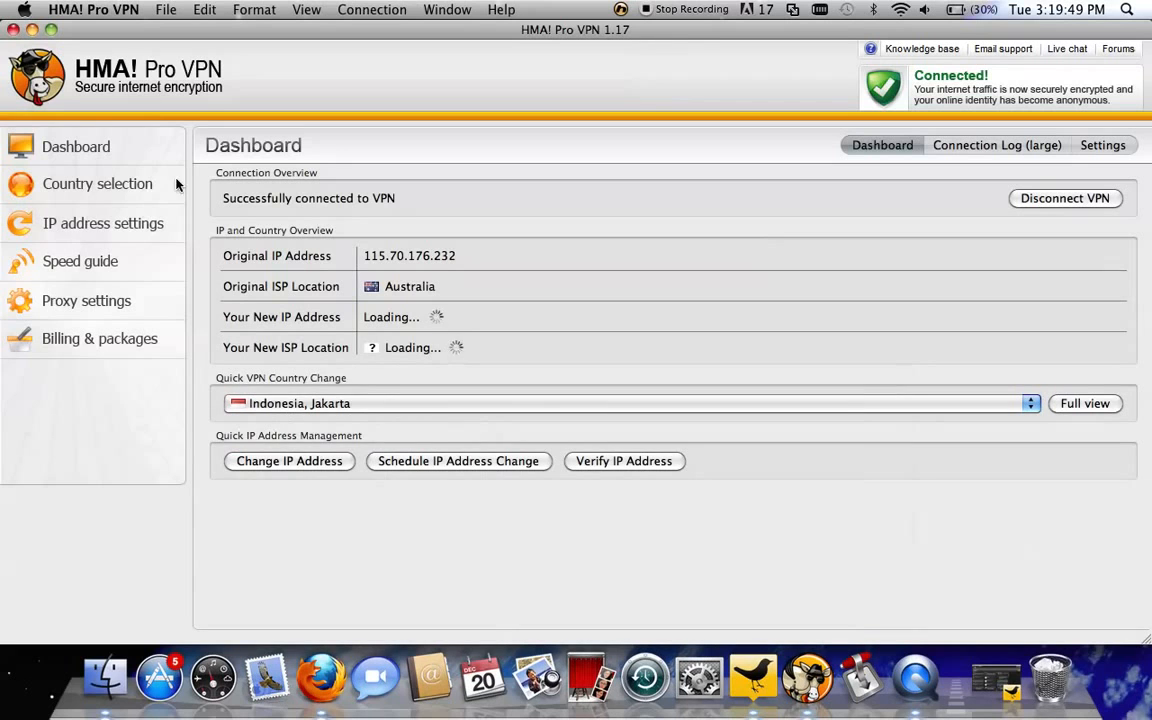
# Expand the United States server locations on the Country selection page.
pyautogui.click(96, 184)
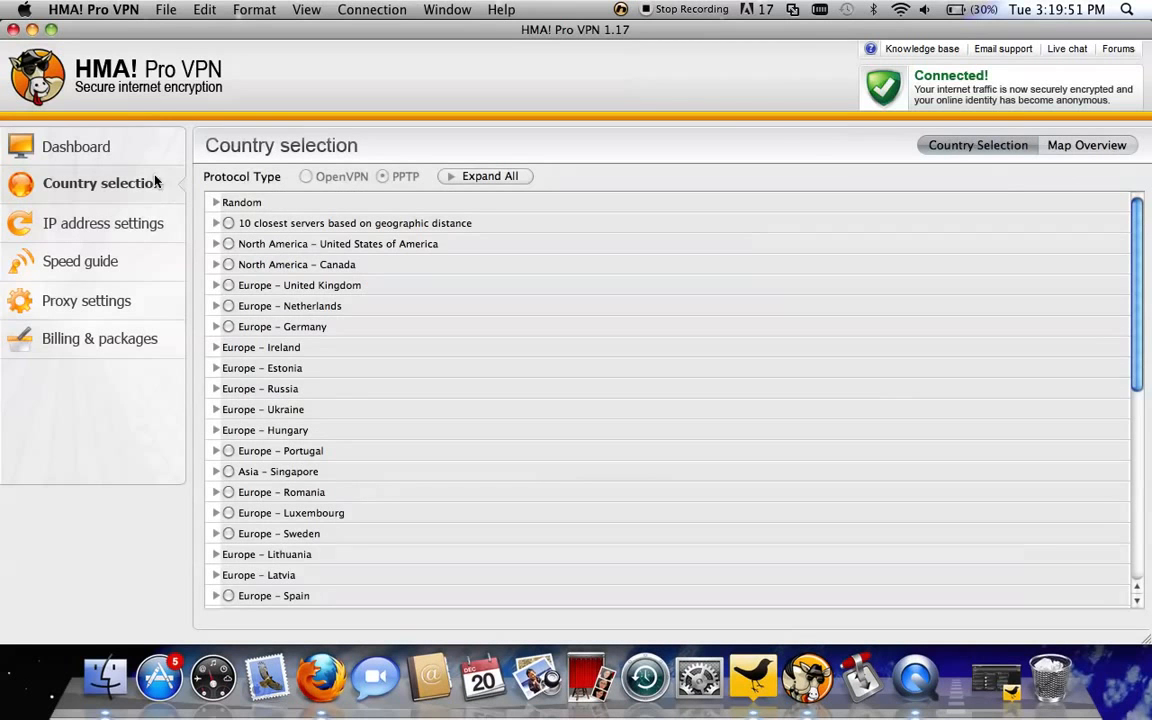
pyautogui.click(216, 244)
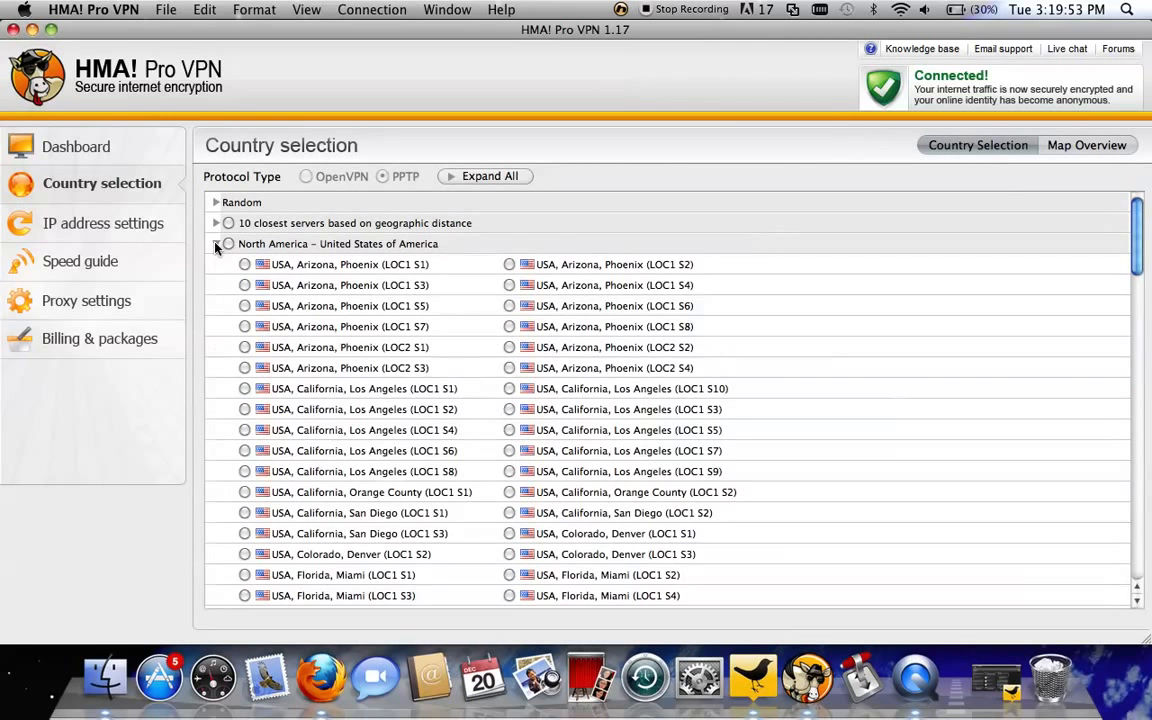
pyautogui.scroll(-3)
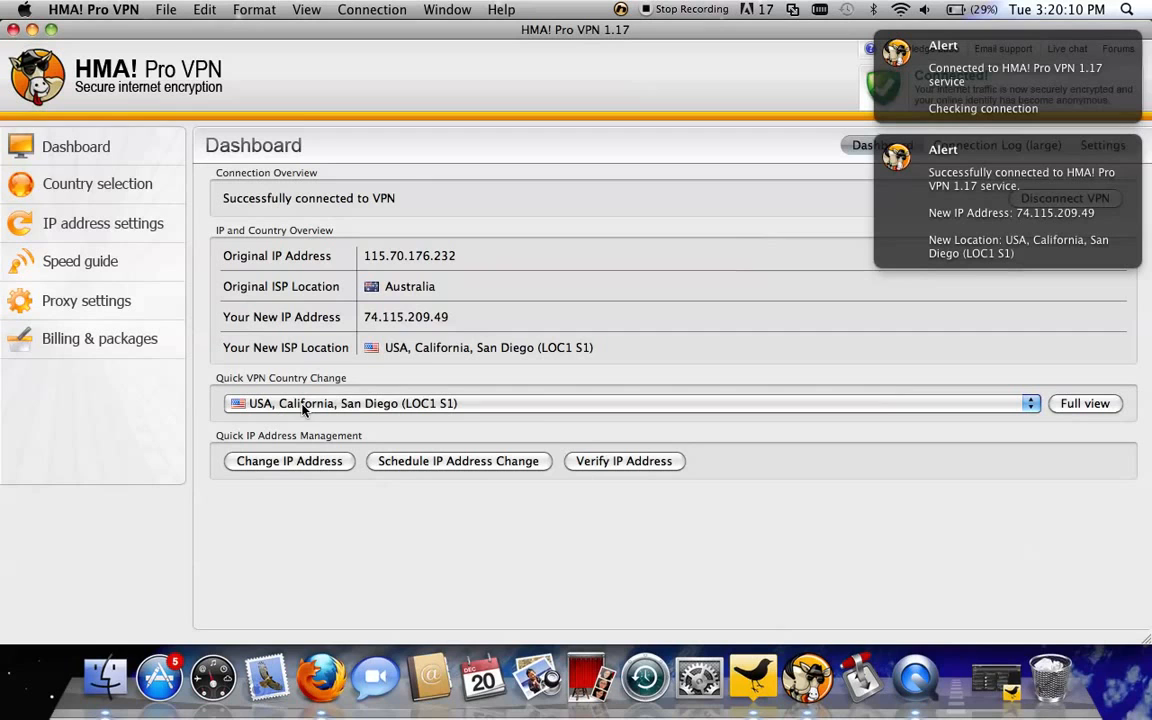
pyautogui.moveTo(464, 392)
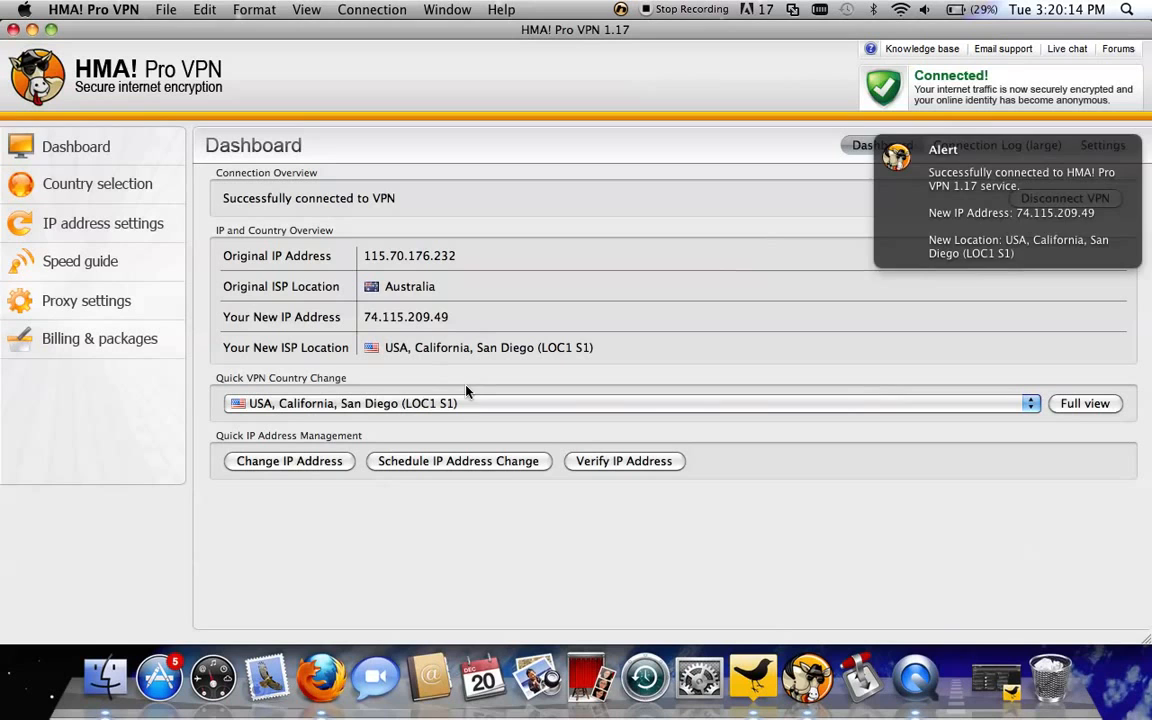
pyautogui.click(80, 260)
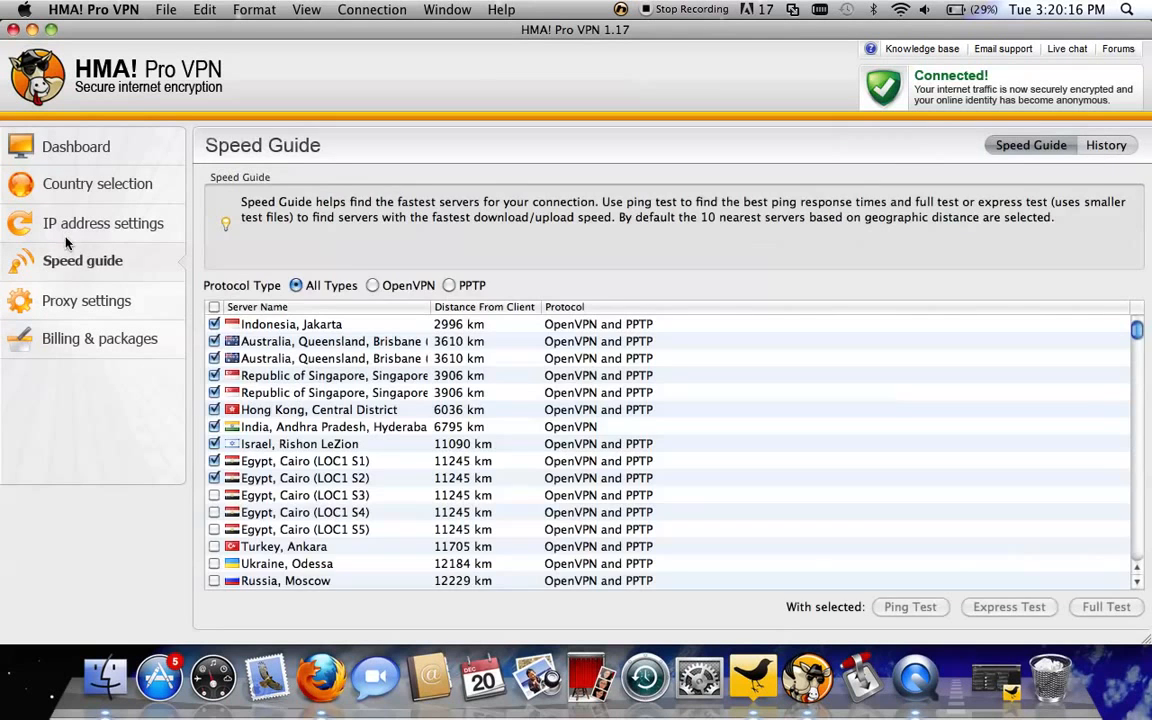
pyautogui.click(100, 338)
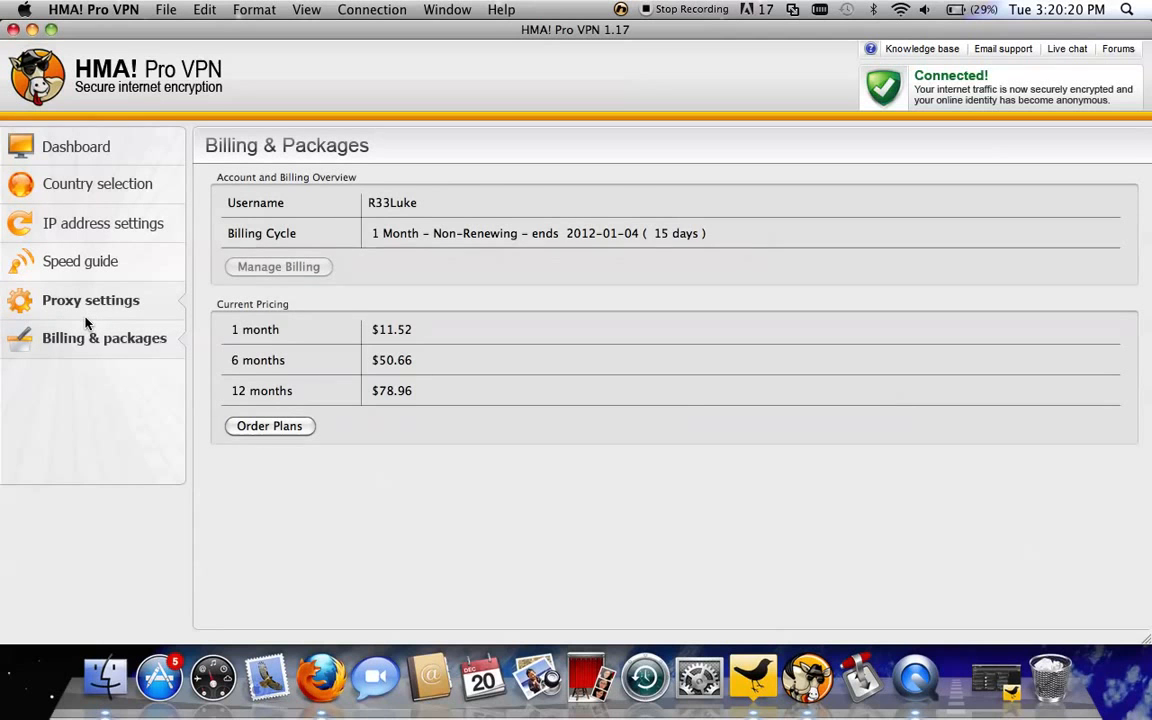
pyautogui.click(90, 300)
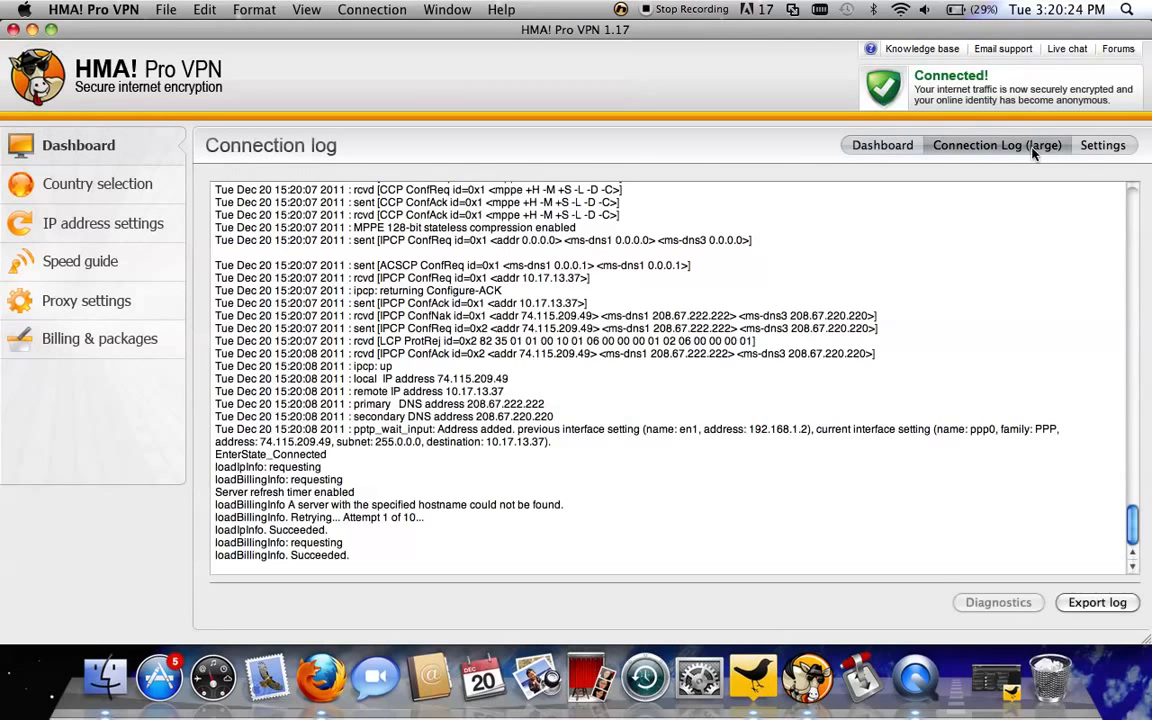
pyautogui.click(1102, 144)
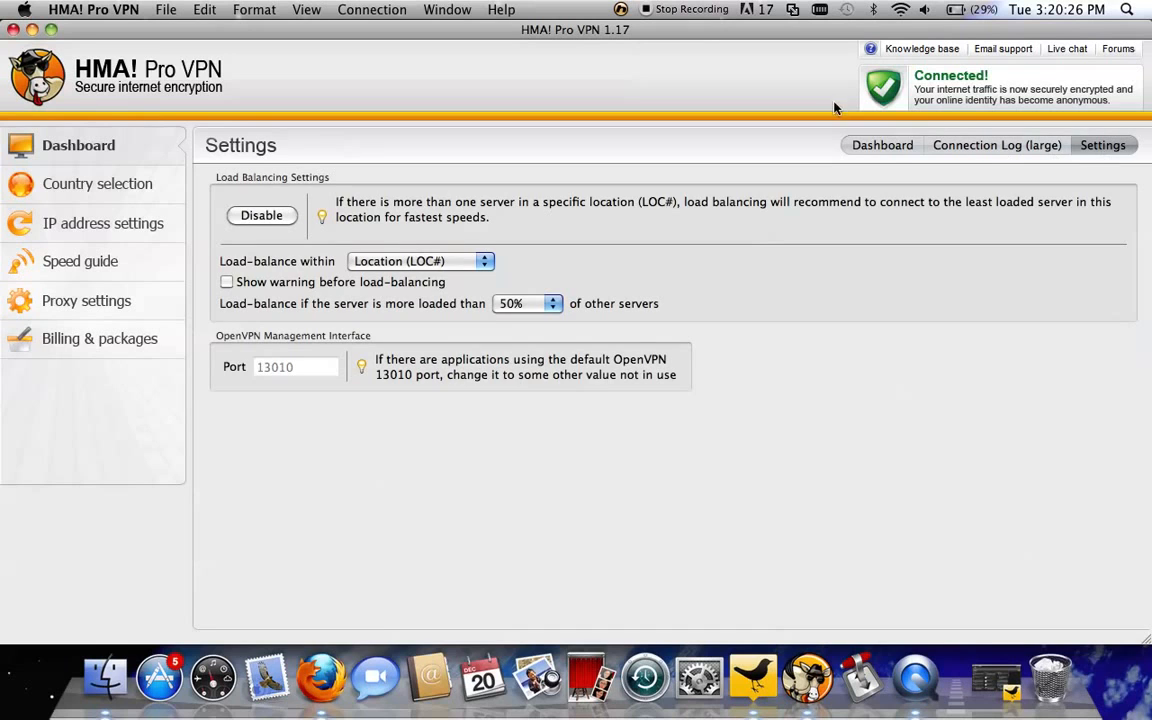
pyautogui.click(880, 144)
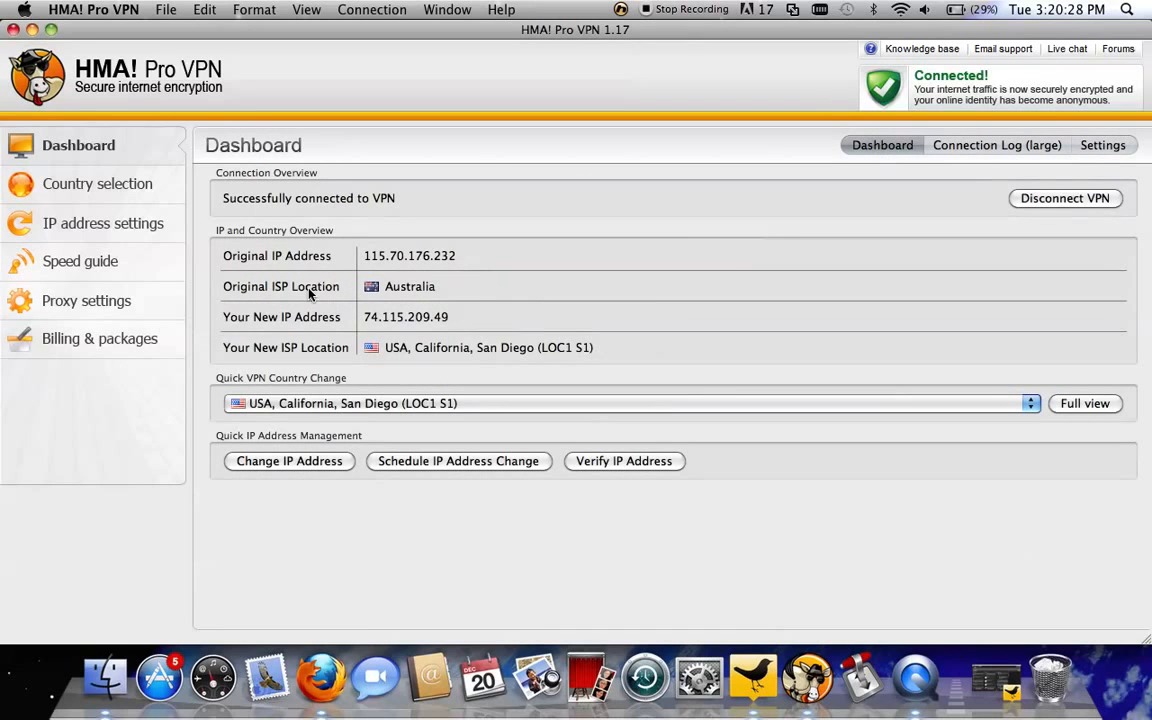
pyautogui.click(320, 676)
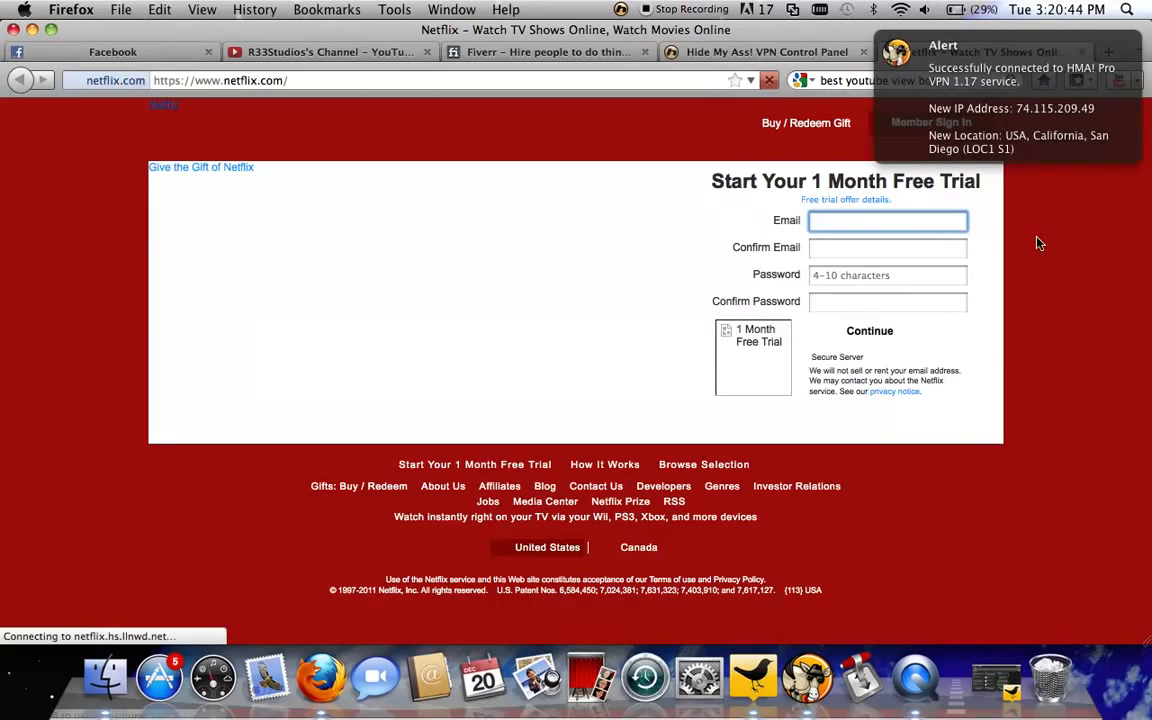
# Switch Firefox to the Hide My Ass! VPN Control Panel tab showing the active subscription.
pyautogui.click(764, 52)
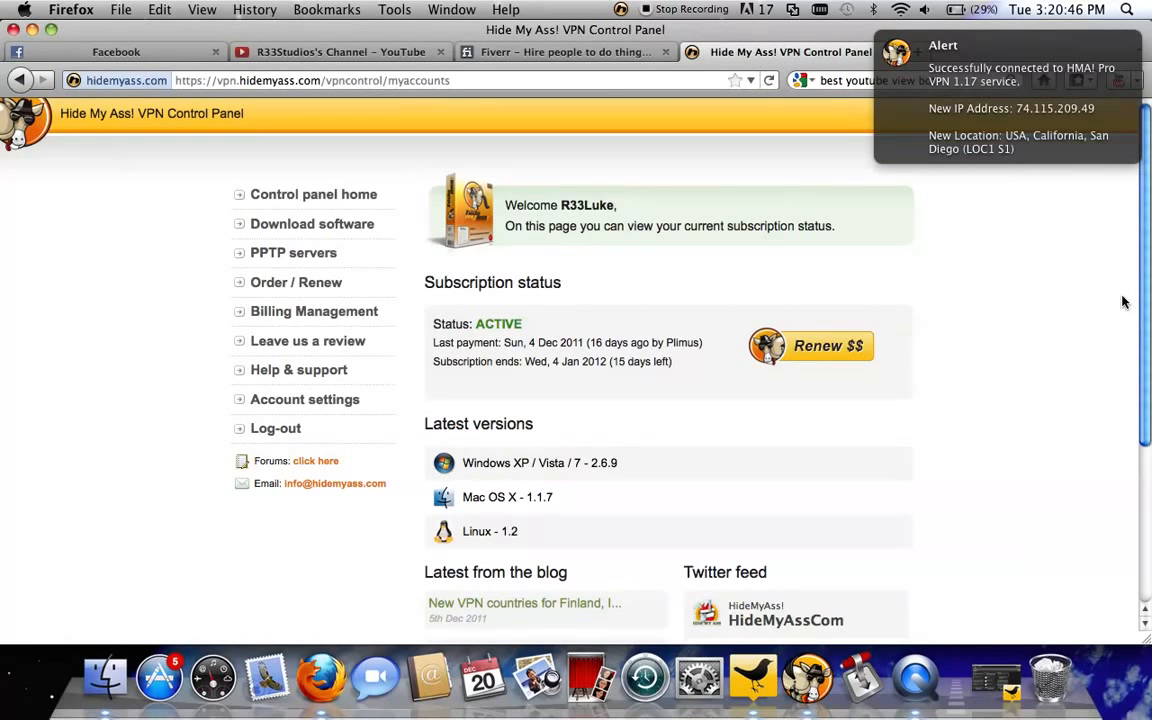